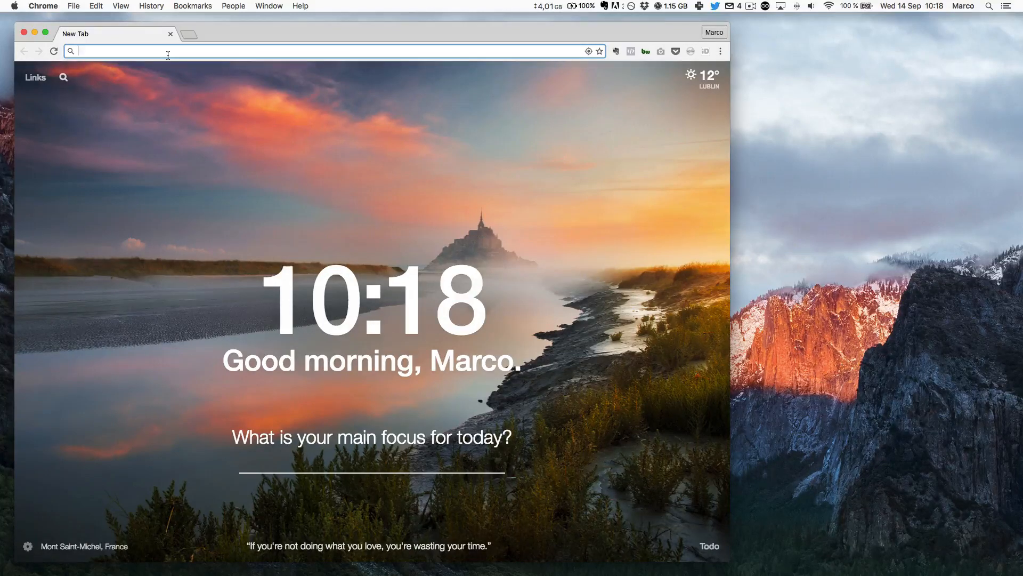
# Step: Load dashboard.arest.io in Chrome to show the account's dashboard list
pyautogui.write('dash.')
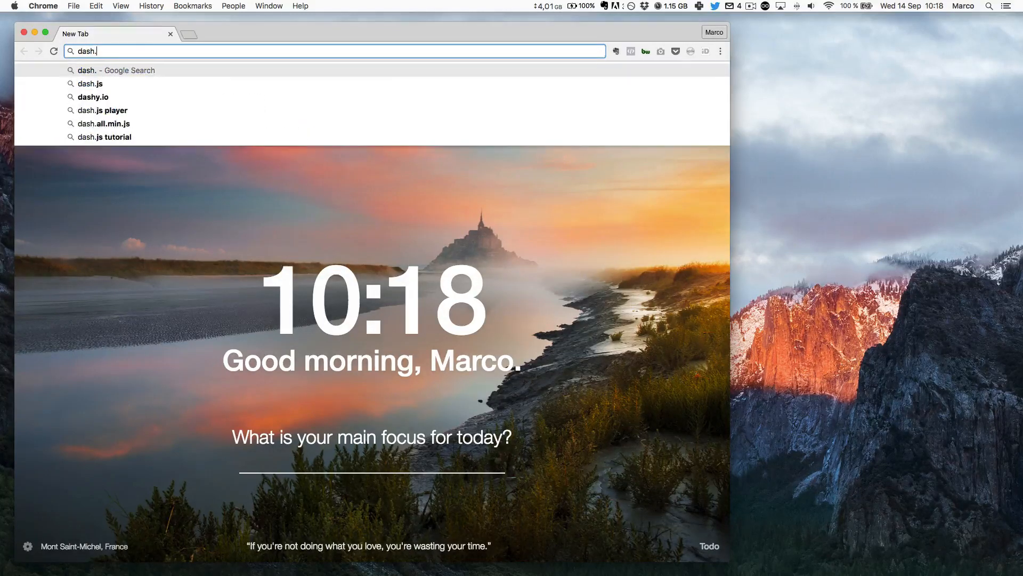
pyautogui.press('Return')
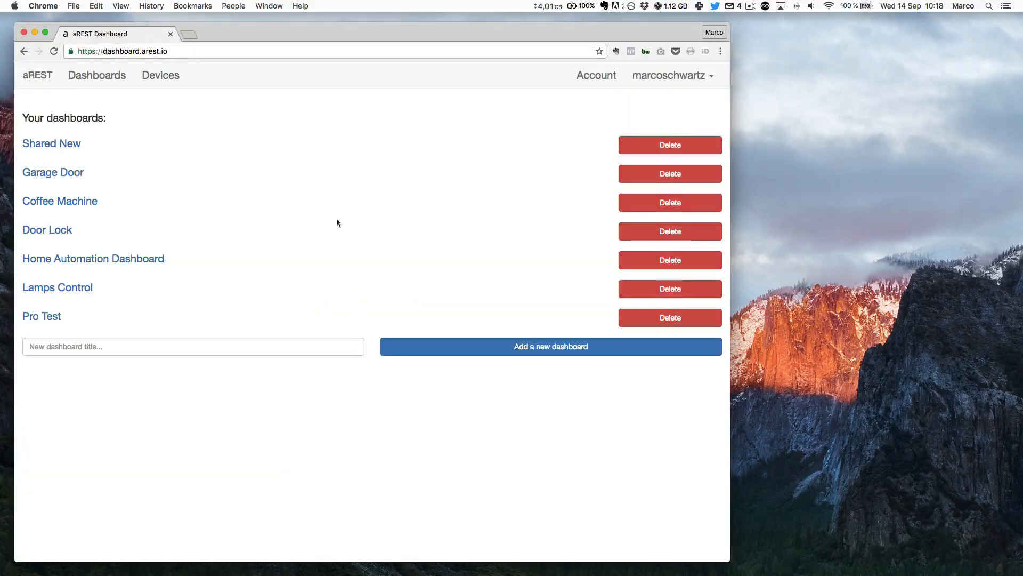
pyautogui.moveTo(262, 66)
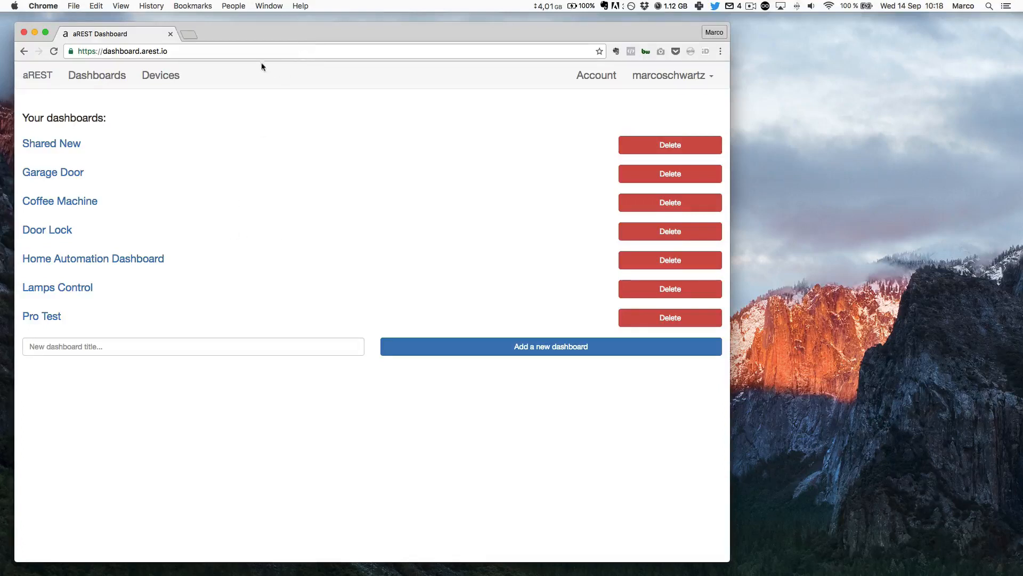
pyautogui.moveTo(26, 255)
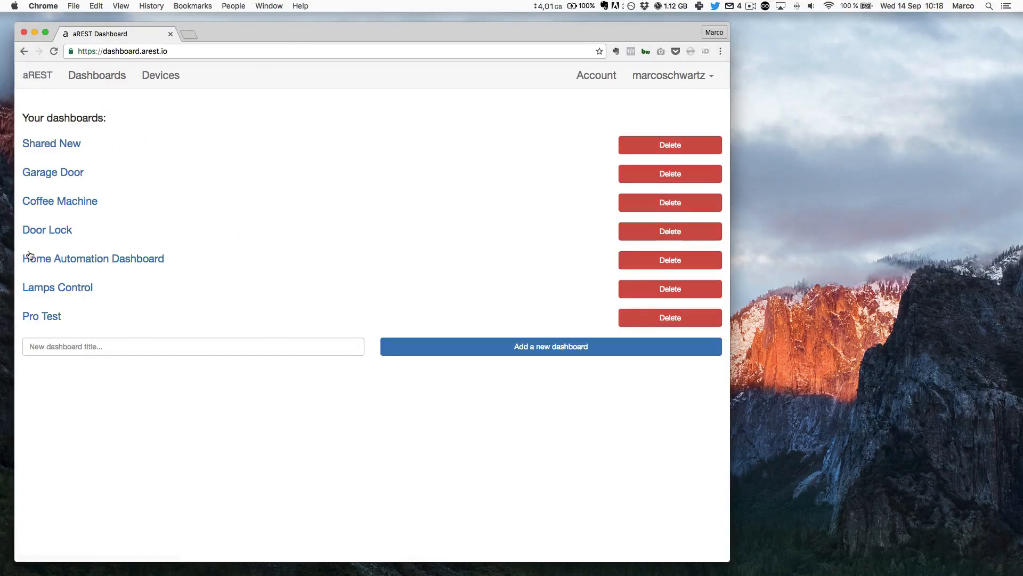
pyautogui.moveTo(566, 114)
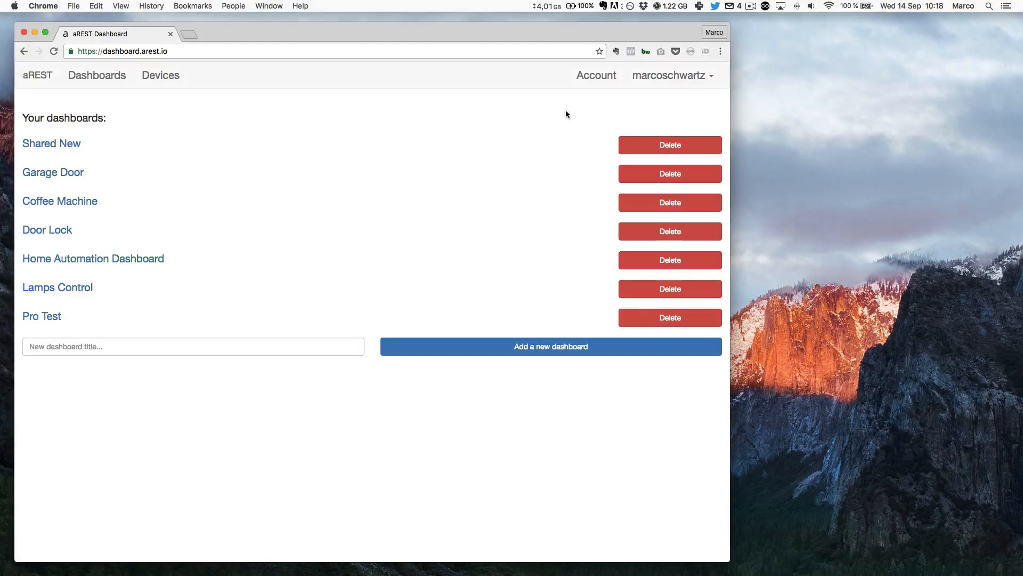
pyautogui.moveTo(574, 93)
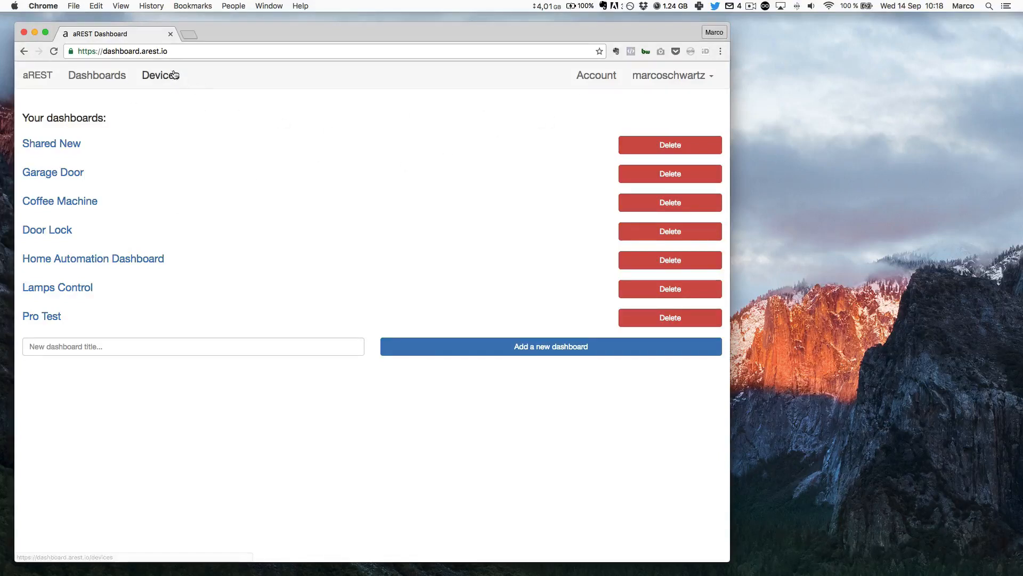
pyautogui.moveTo(596, 75)
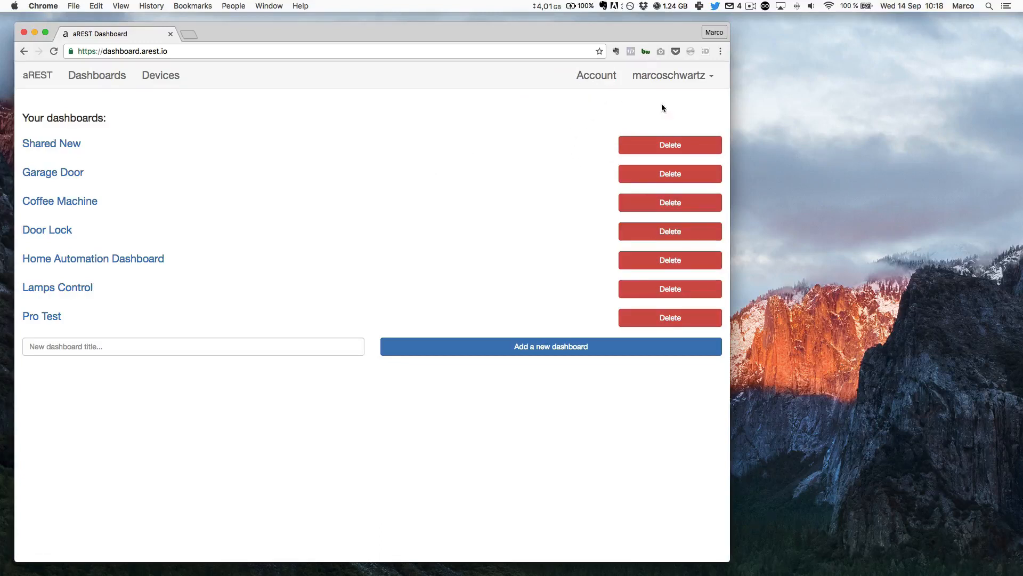
# Step: Open Account to see the username, Starter plan and three registered devices
pyautogui.click(595, 75)
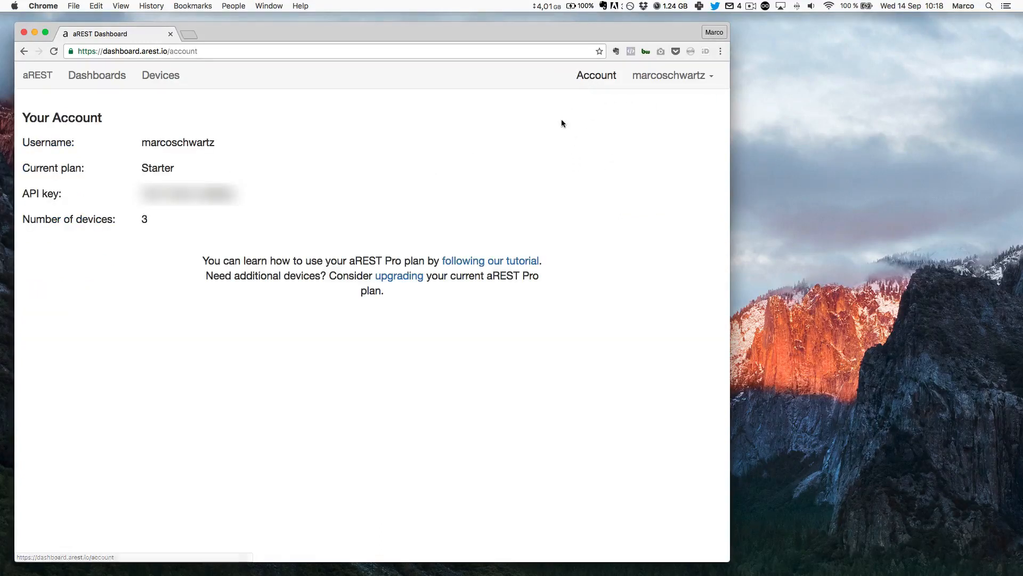
pyautogui.moveTo(171, 211)
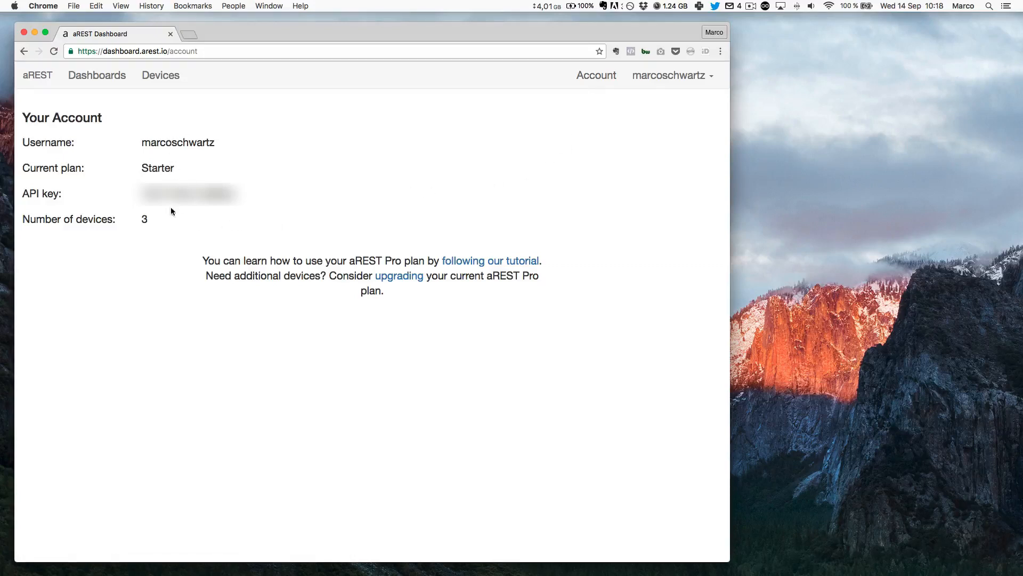
pyautogui.moveTo(161, 160)
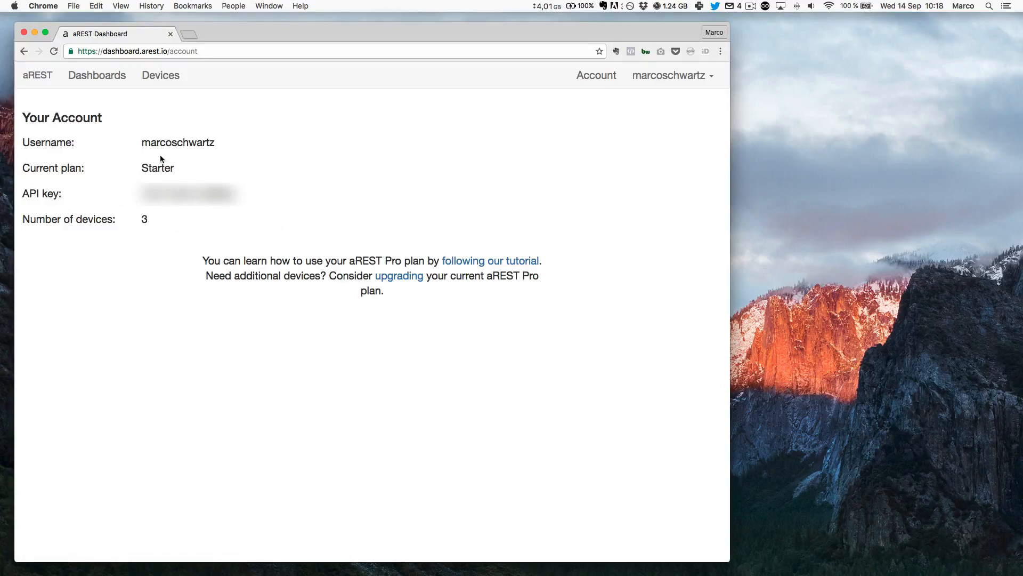
pyautogui.moveTo(156, 164)
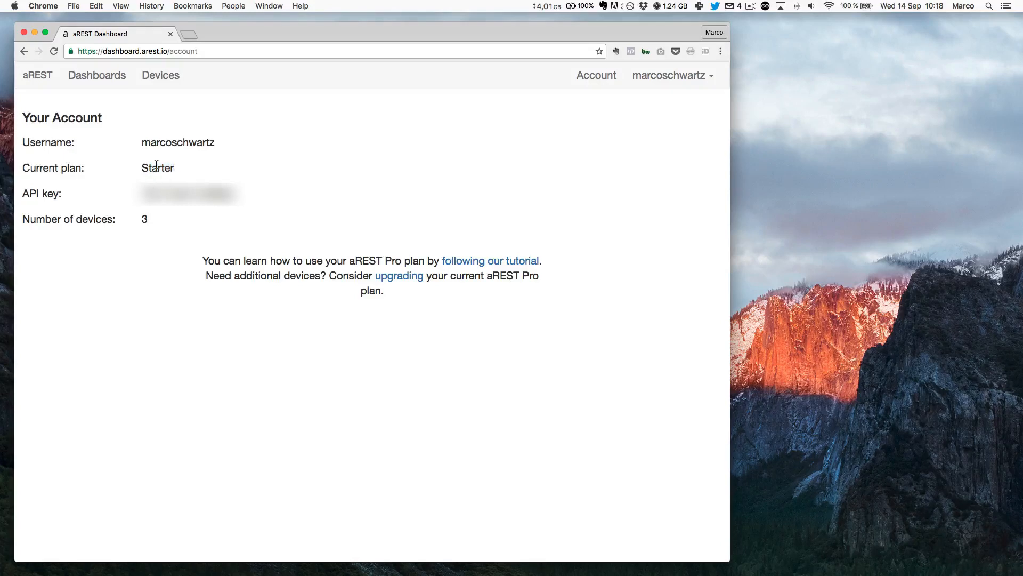
pyautogui.moveTo(268, 211)
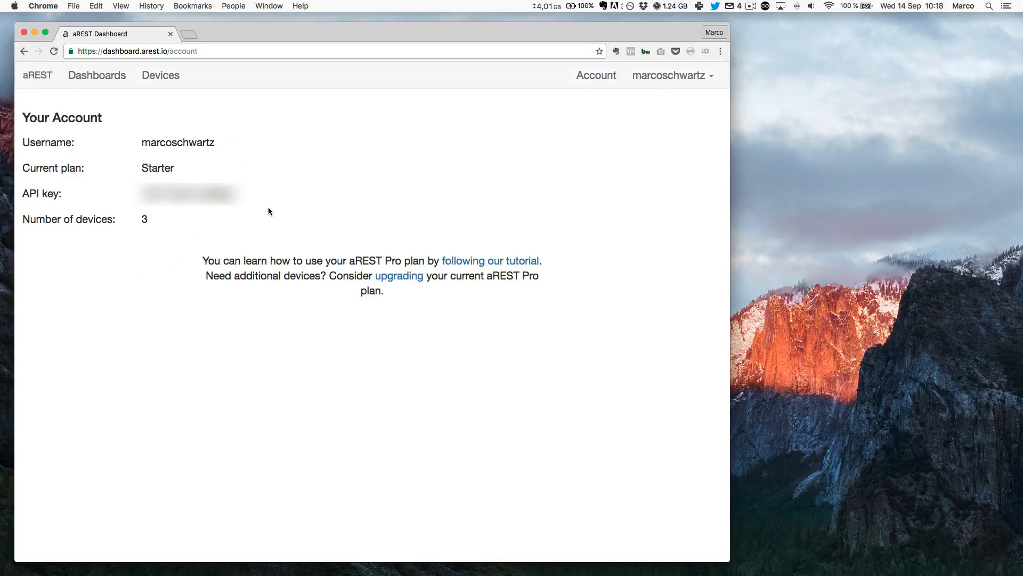
pyautogui.moveTo(142, 241)
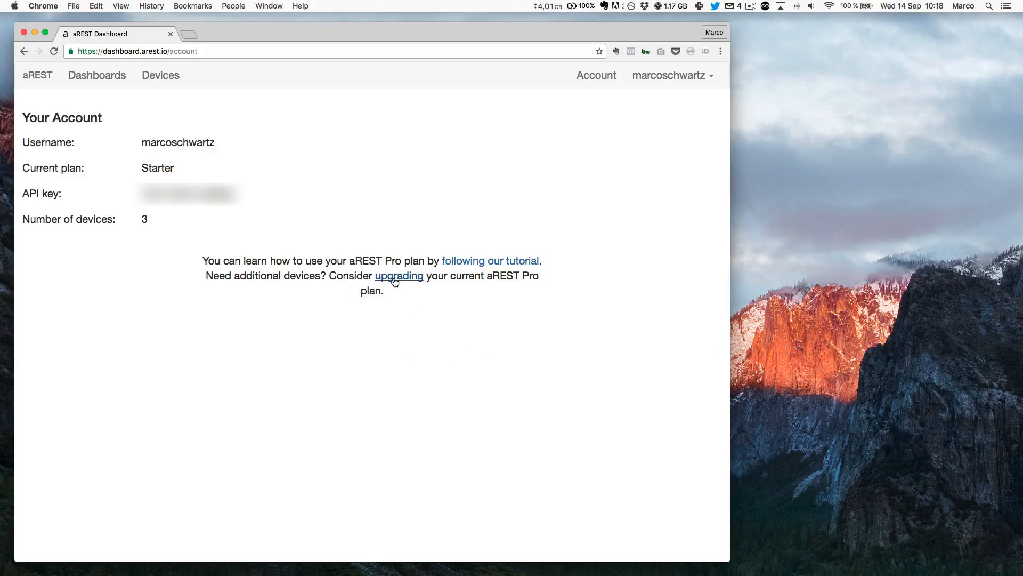
# Step: Follow the 'upgrading' link to the Starter, Developer, Growth and Enterprise plans page
pyautogui.click(398, 276)
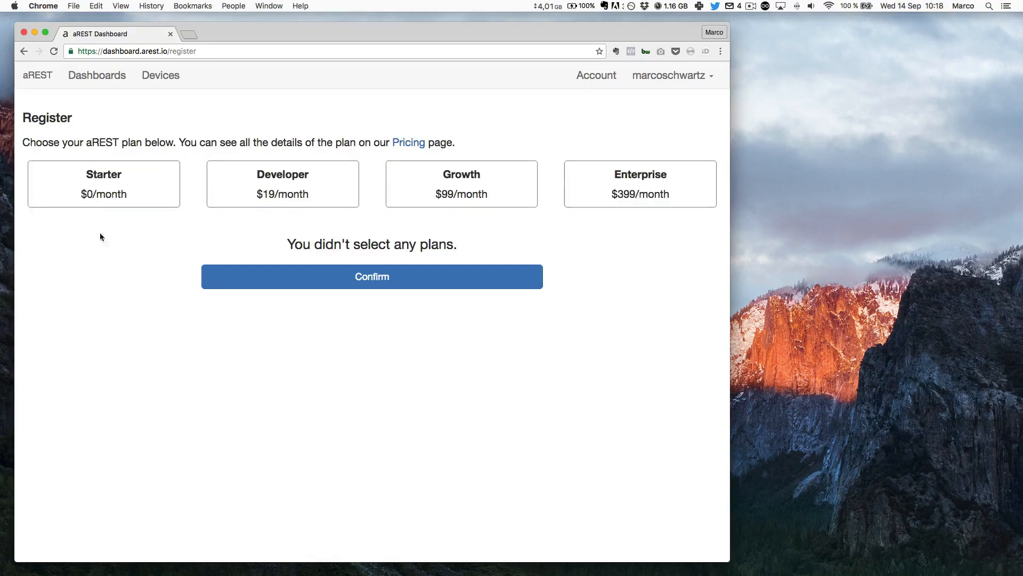
pyautogui.click(103, 183)
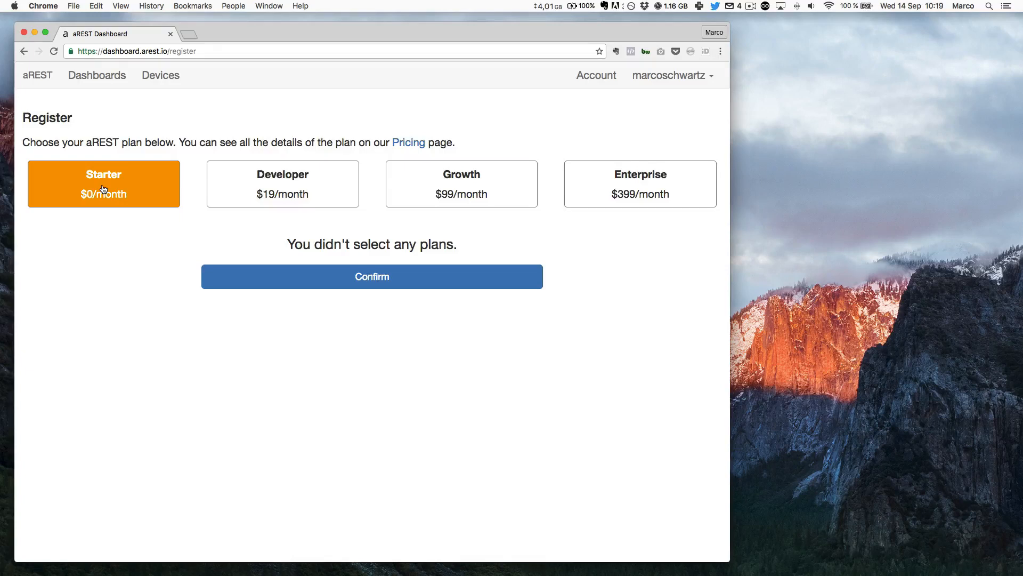
pyautogui.moveTo(160, 75)
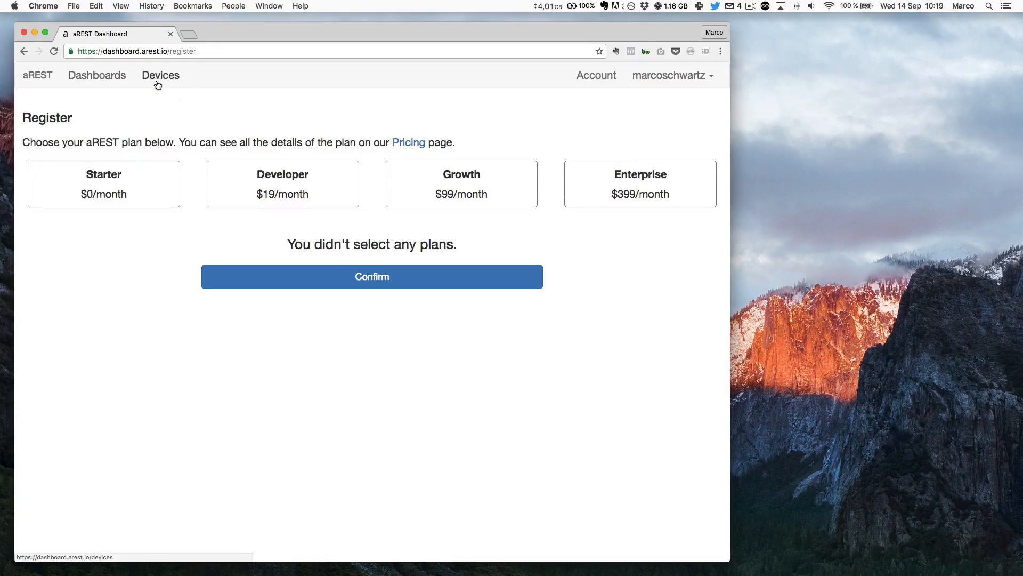
pyautogui.moveTo(556, 134)
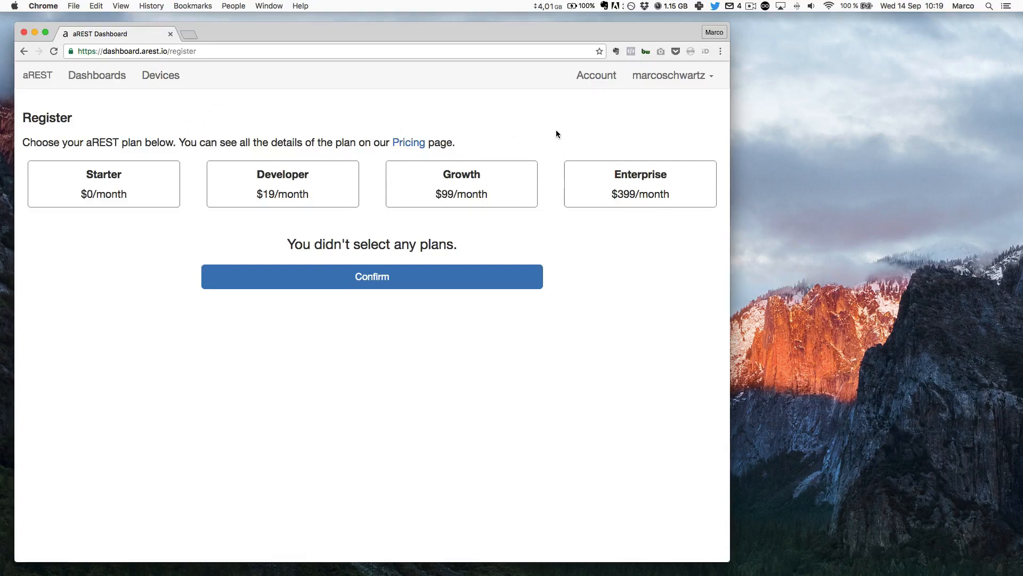
pyautogui.moveTo(560, 125)
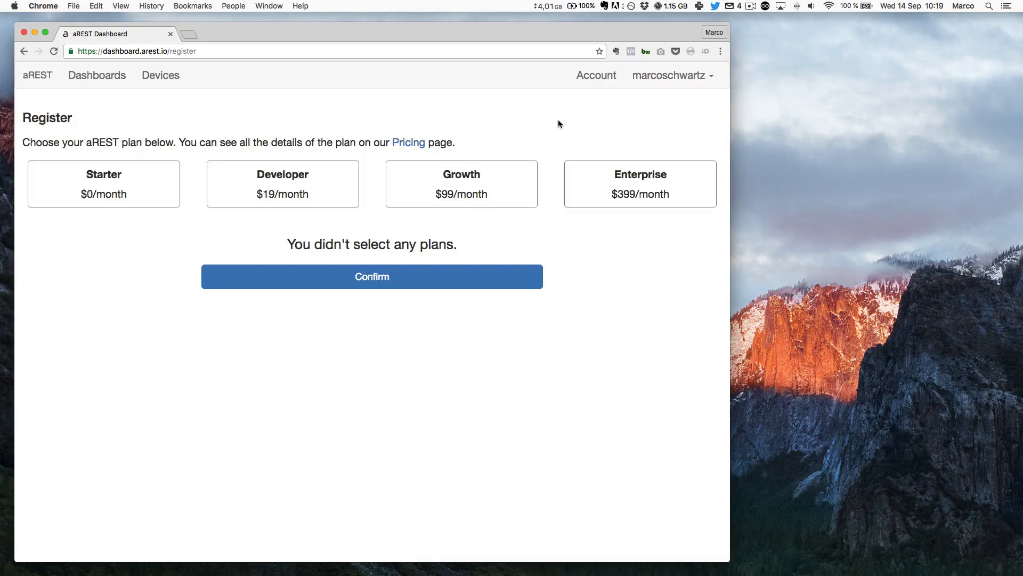
# Step: Return to the Account page, leaving the Starter plan unchanged
pyautogui.click(595, 75)
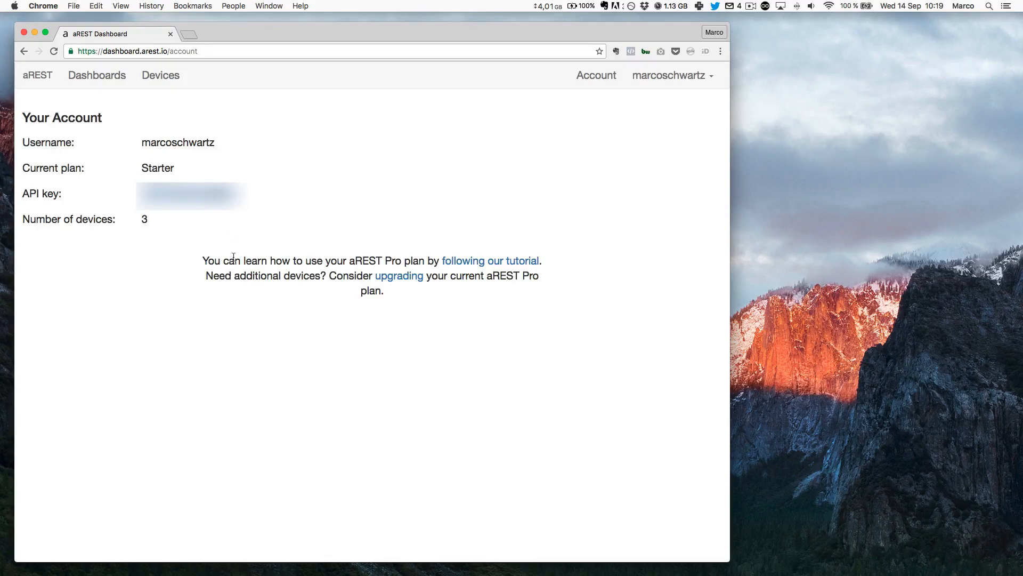
pyautogui.moveTo(240, 244)
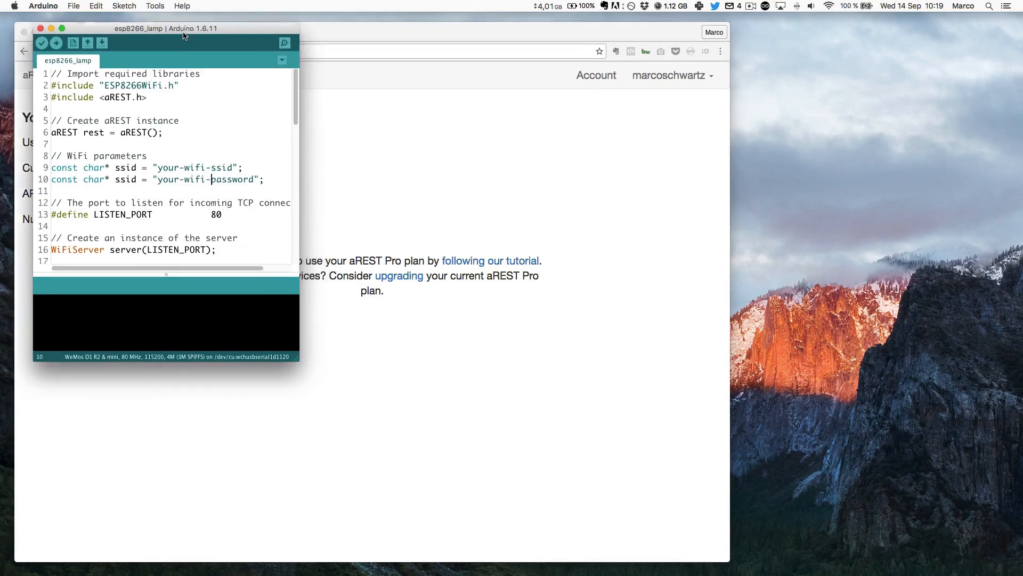
# Step: Load the aREST library's ESP8266_cloud_pro example from File > Examples
pyautogui.click(73, 6)
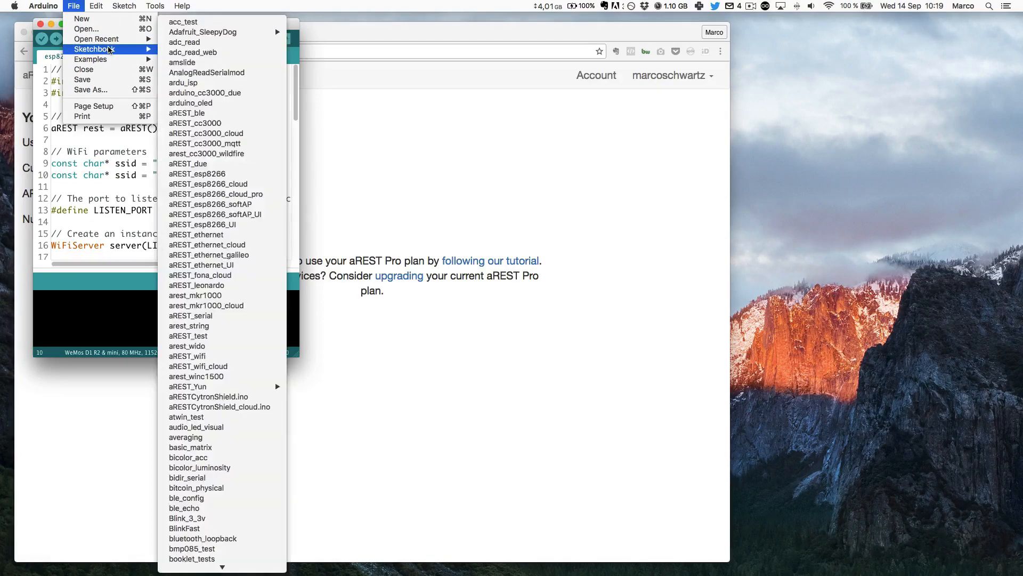
pyautogui.click(43, 6)
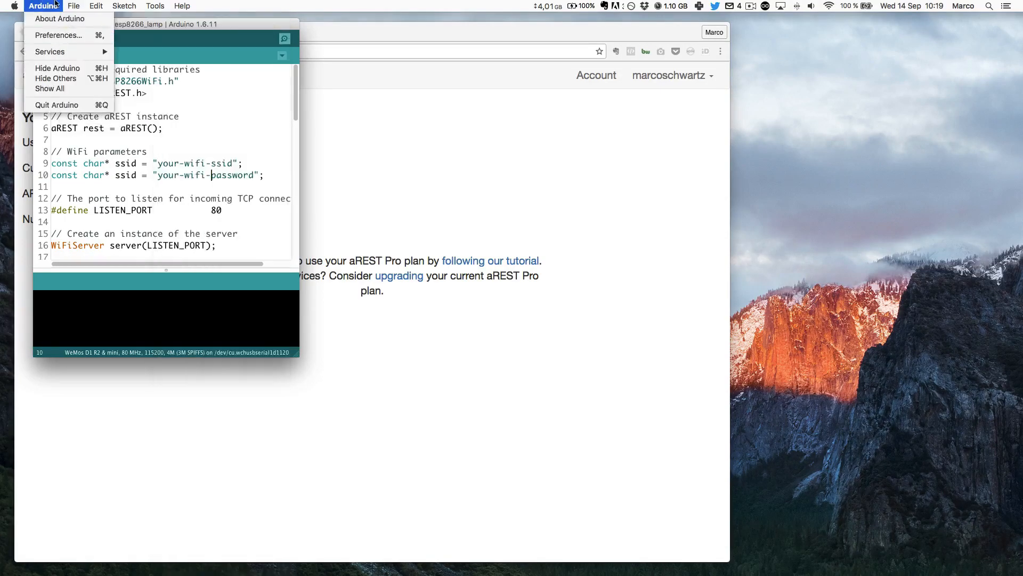
pyautogui.click(73, 6)
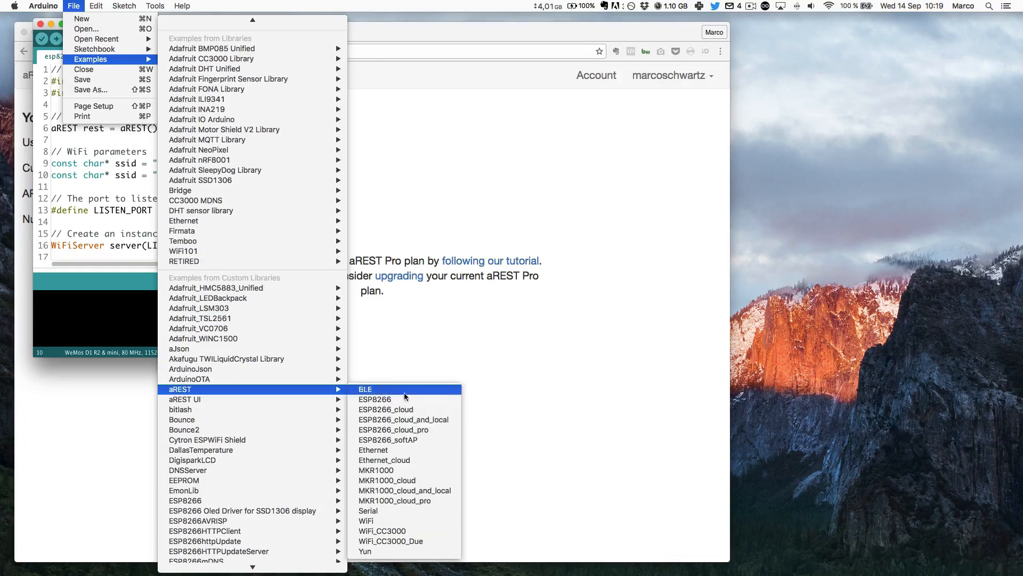
pyautogui.moveTo(394, 430)
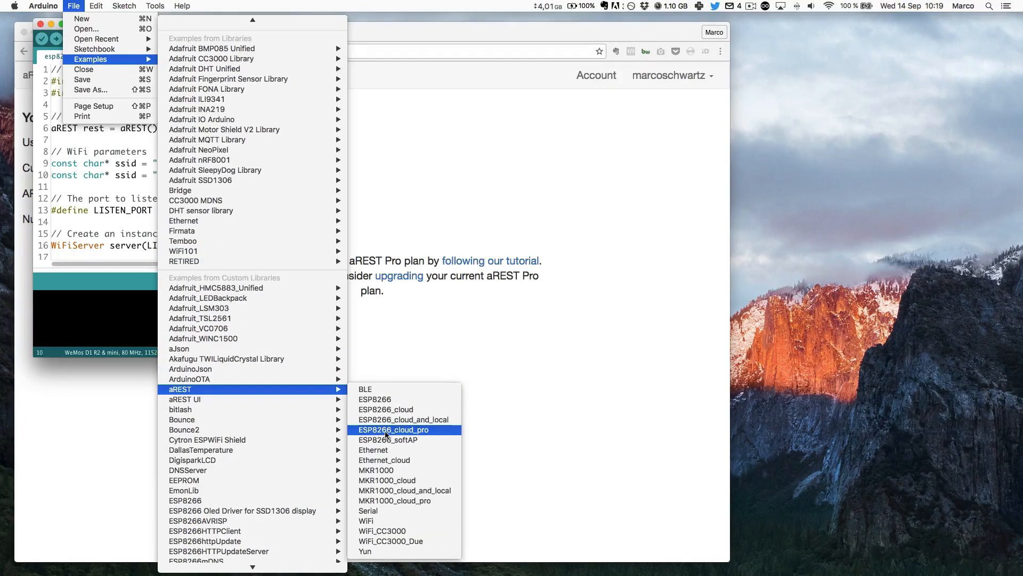
pyautogui.click(393, 430)
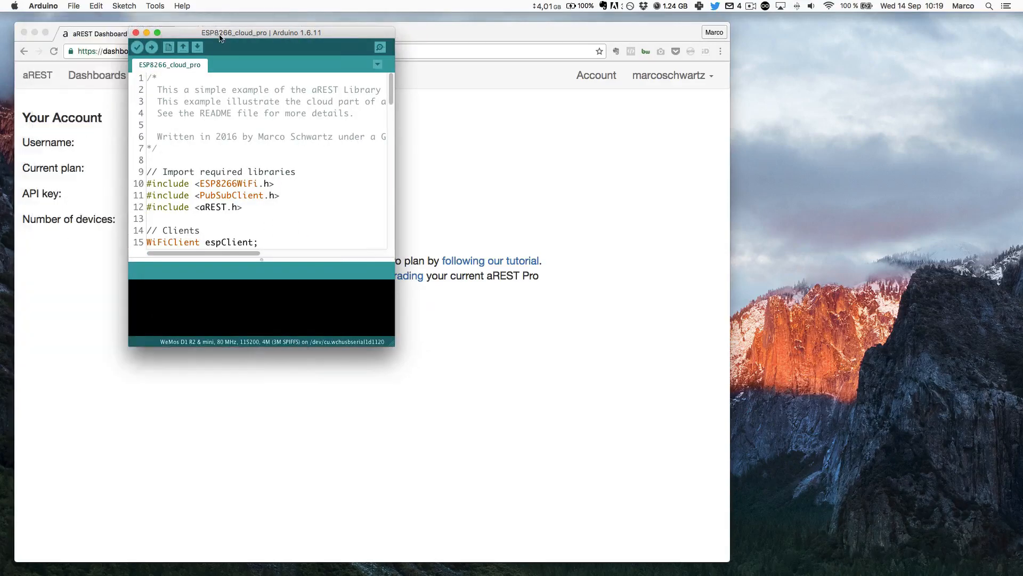
# Step: Save the ESP8266_cloud_pro example under the sketch name esp8266_pro_video
pyautogui.click(73, 6)
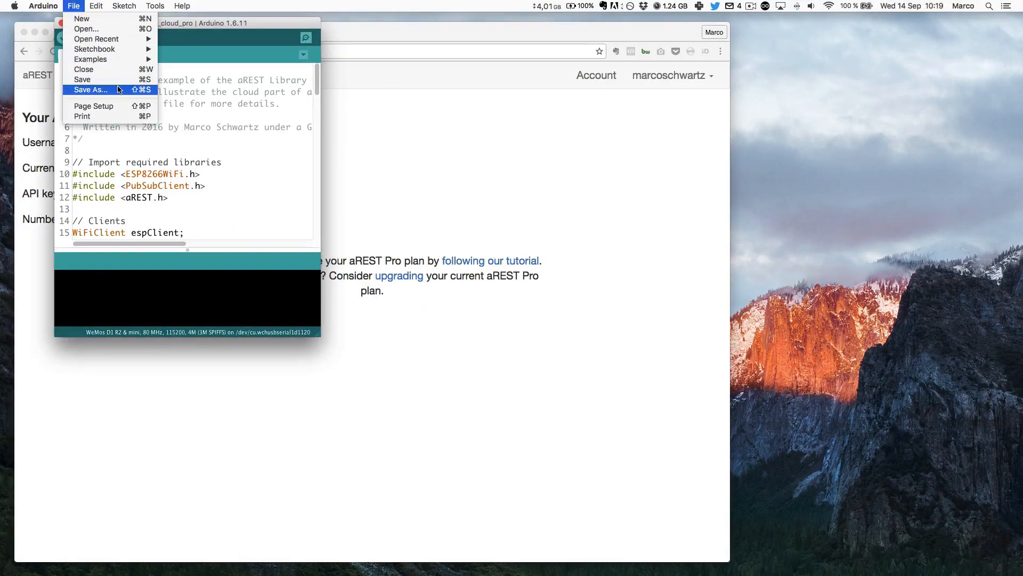
pyautogui.click(91, 89)
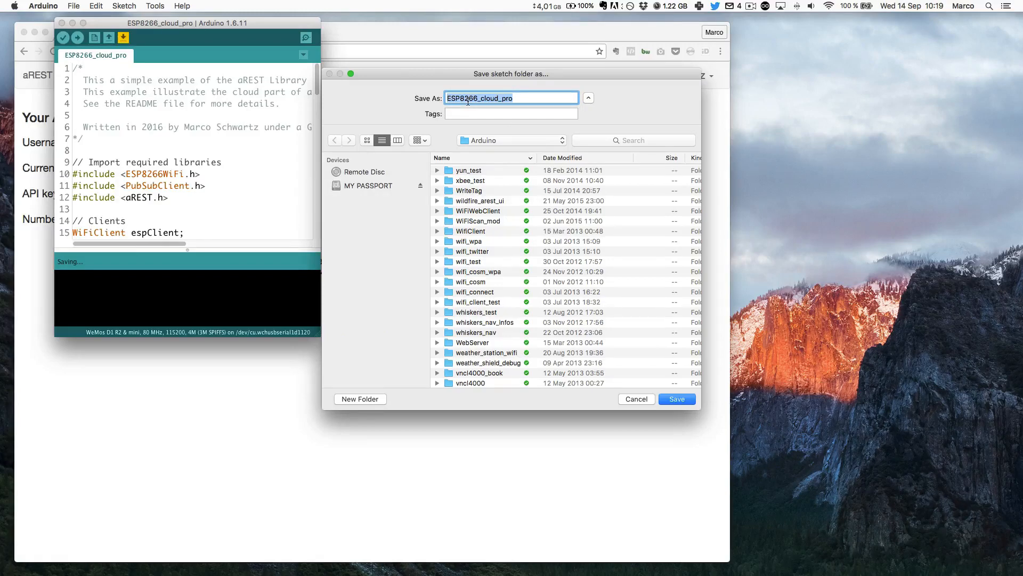
pyautogui.write('esp8266')
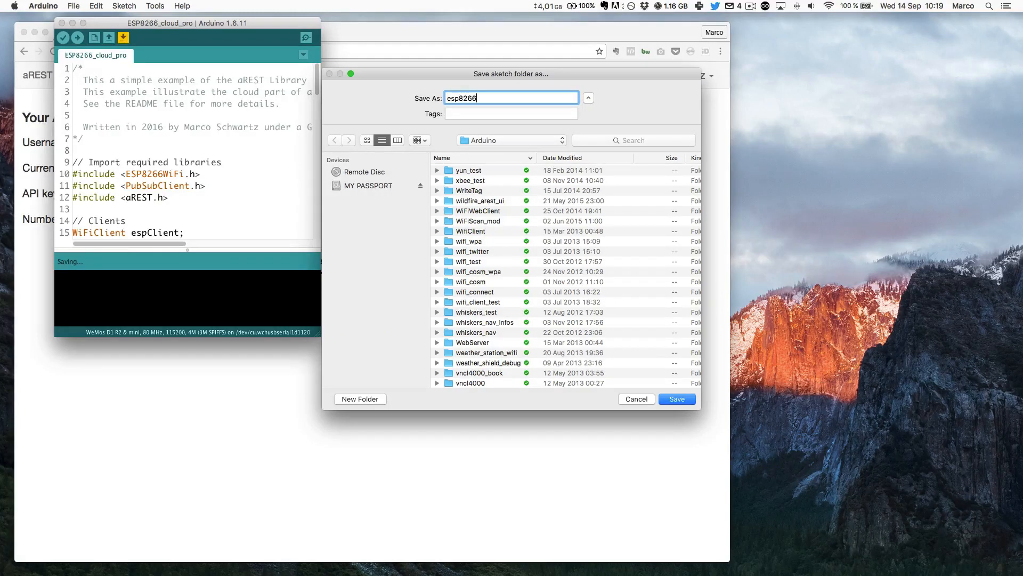
pyautogui.write('_pro_')
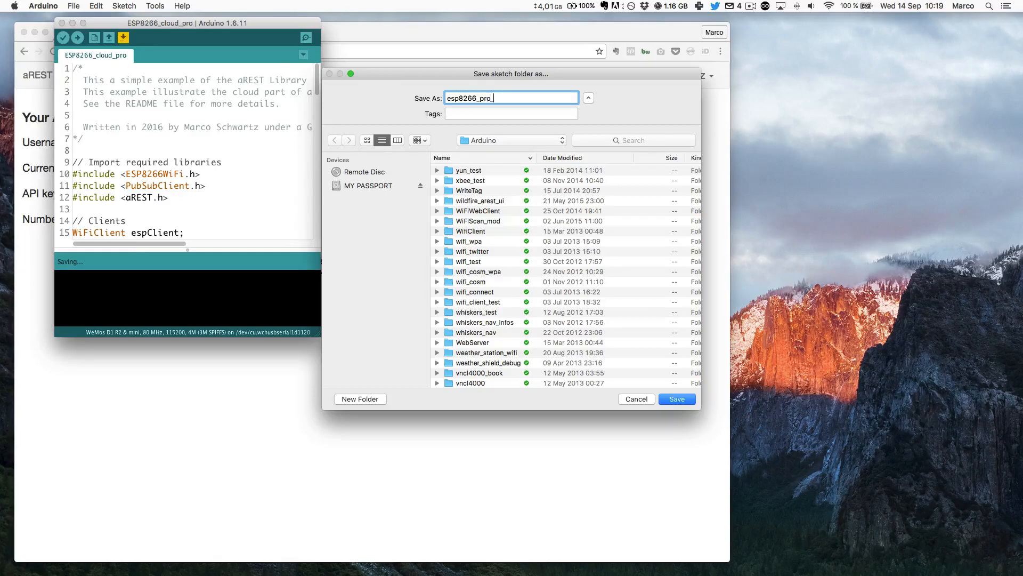
pyautogui.click(677, 398)
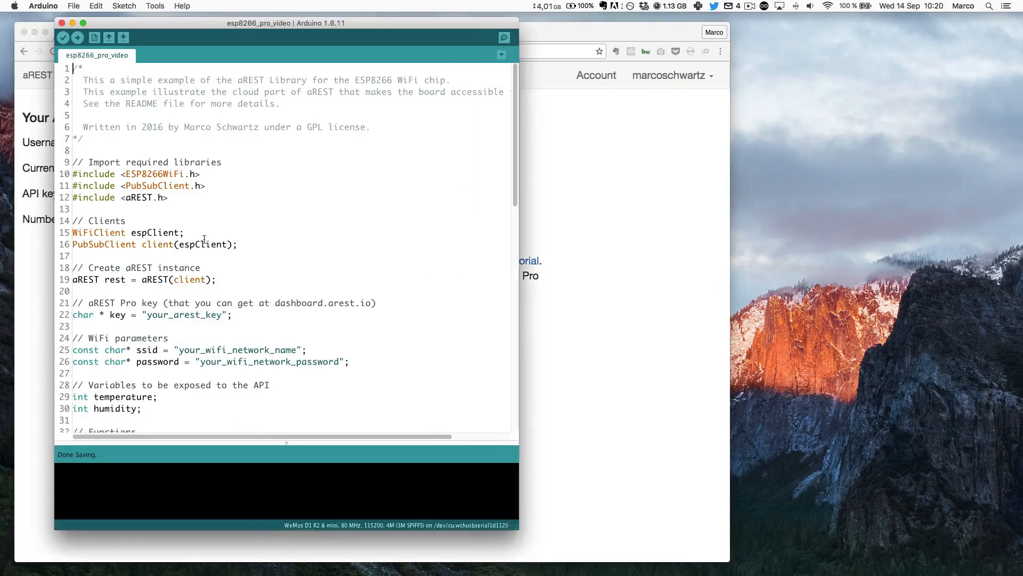
pyautogui.moveTo(250, 216)
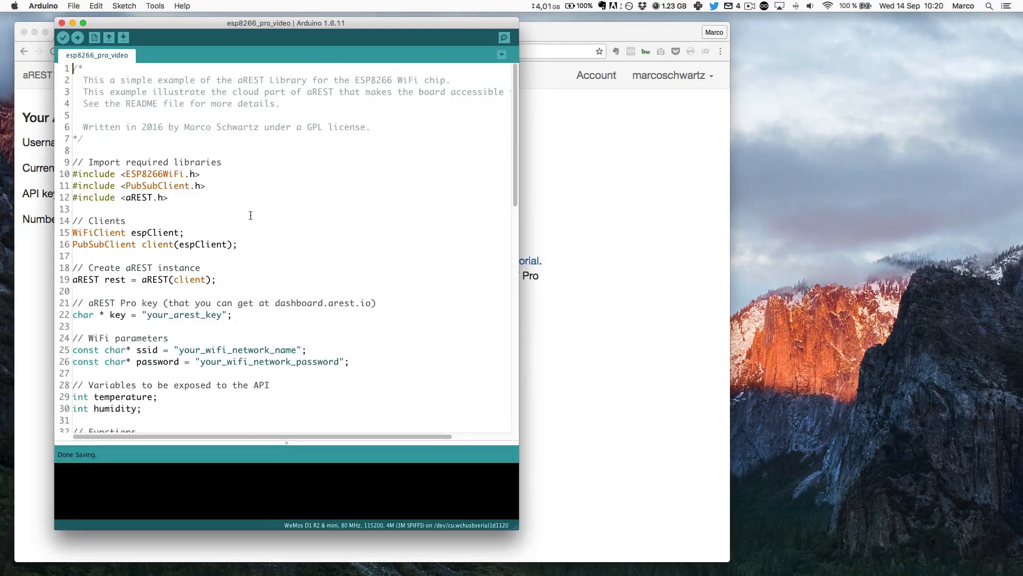
# Step: Change the sketch's set_name device name to esp8266_video
pyautogui.scroll(-3)
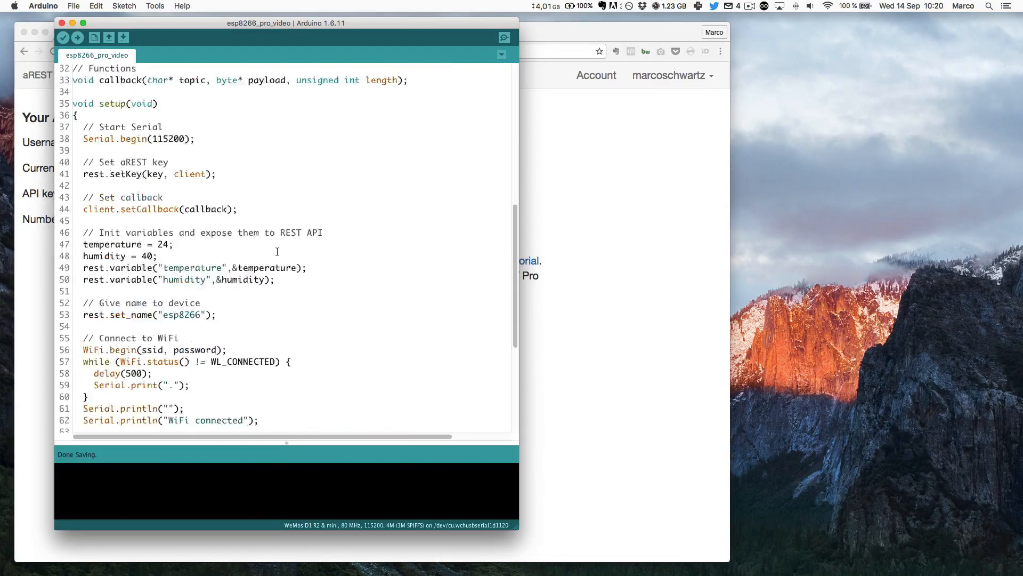
pyautogui.scroll(-3)
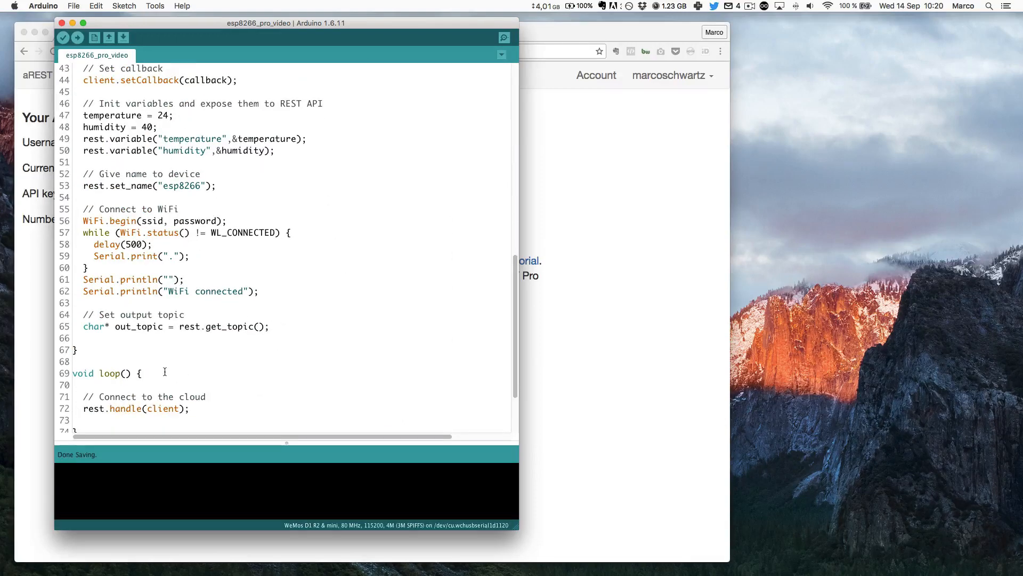
pyautogui.scroll(-3)
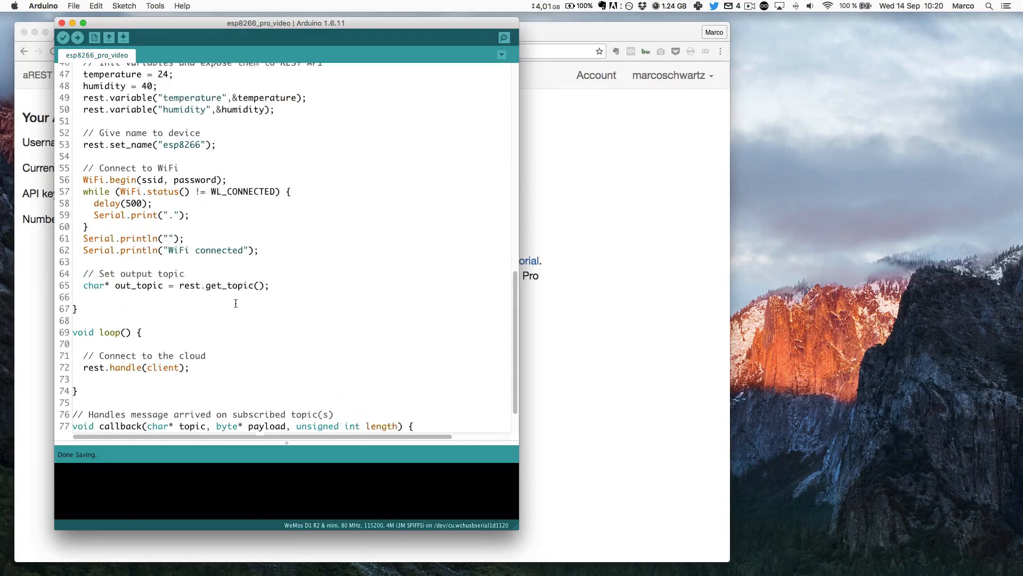
pyautogui.scroll(3)
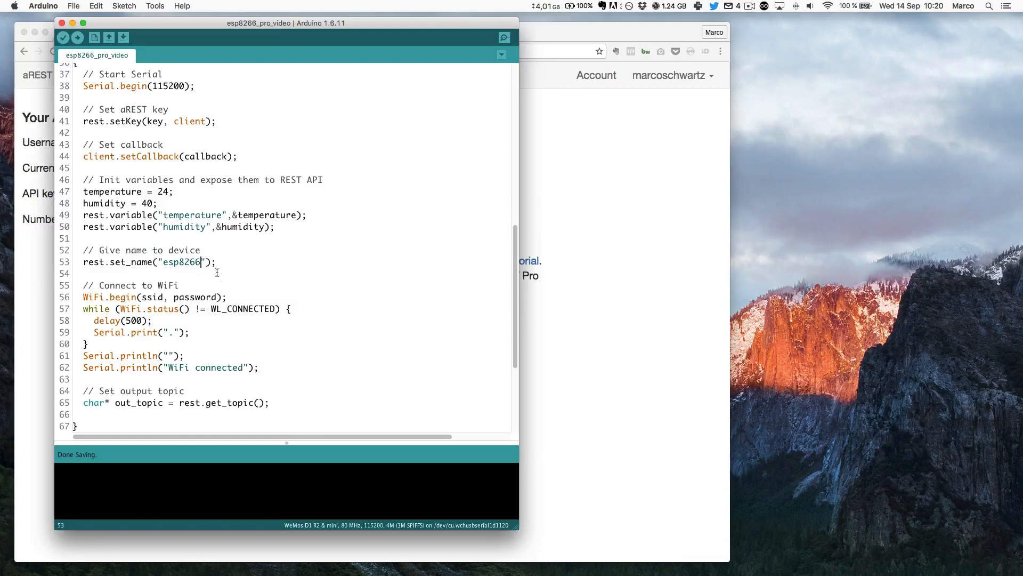
pyautogui.write('_vo')
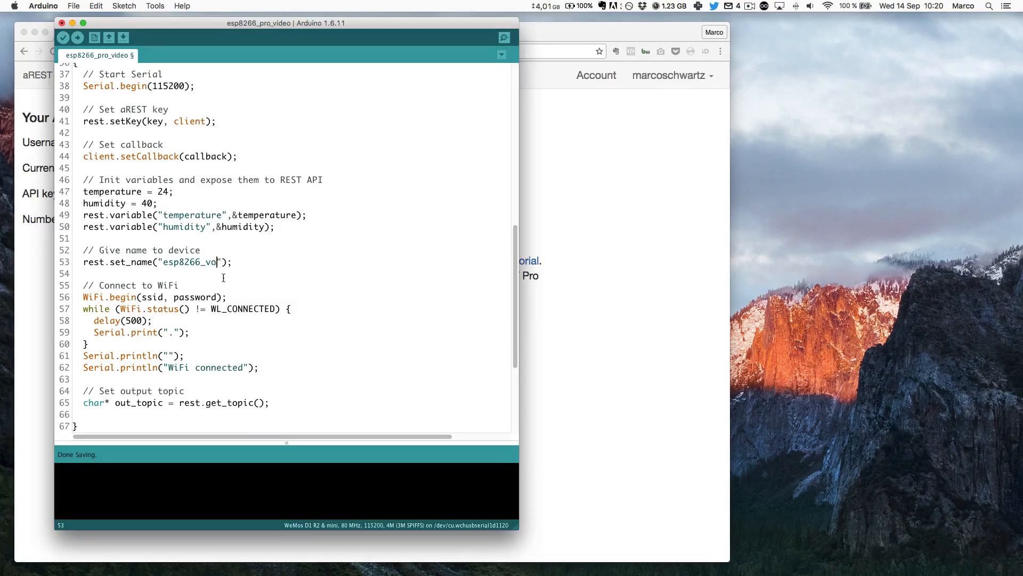
pyautogui.write('ideo')
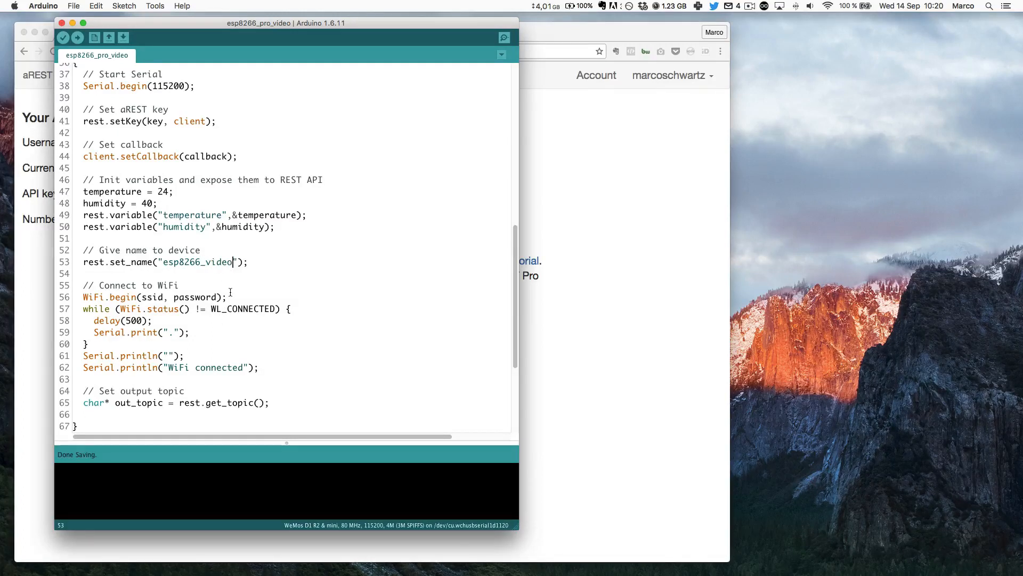
pyautogui.scroll(-3)
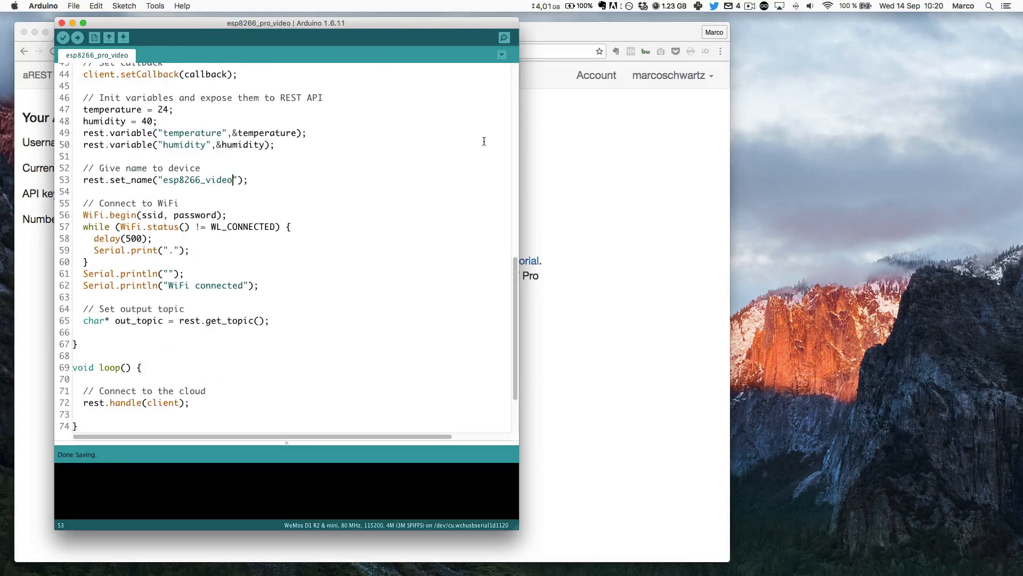
pyautogui.scroll(3)
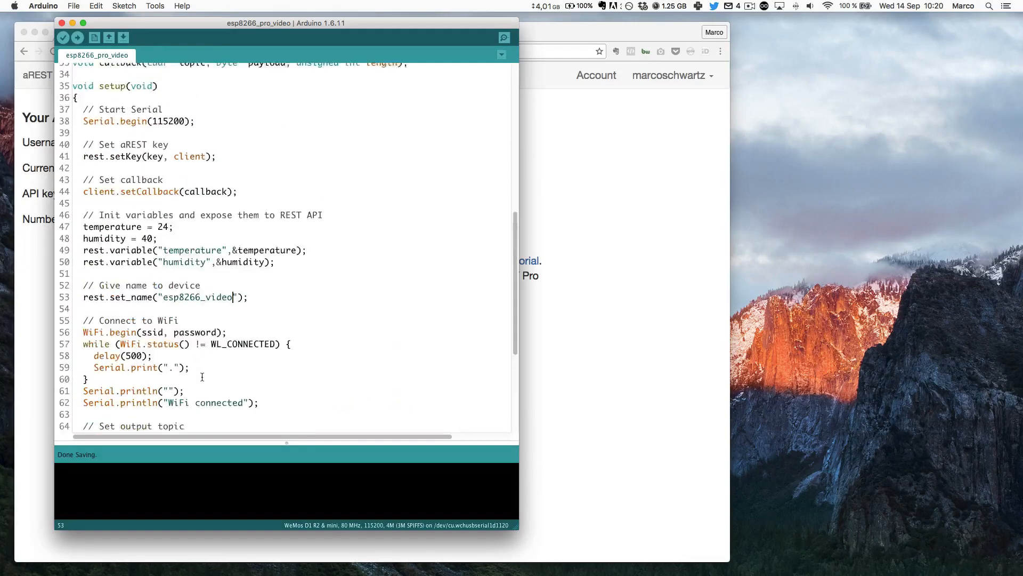
pyautogui.scroll(3)
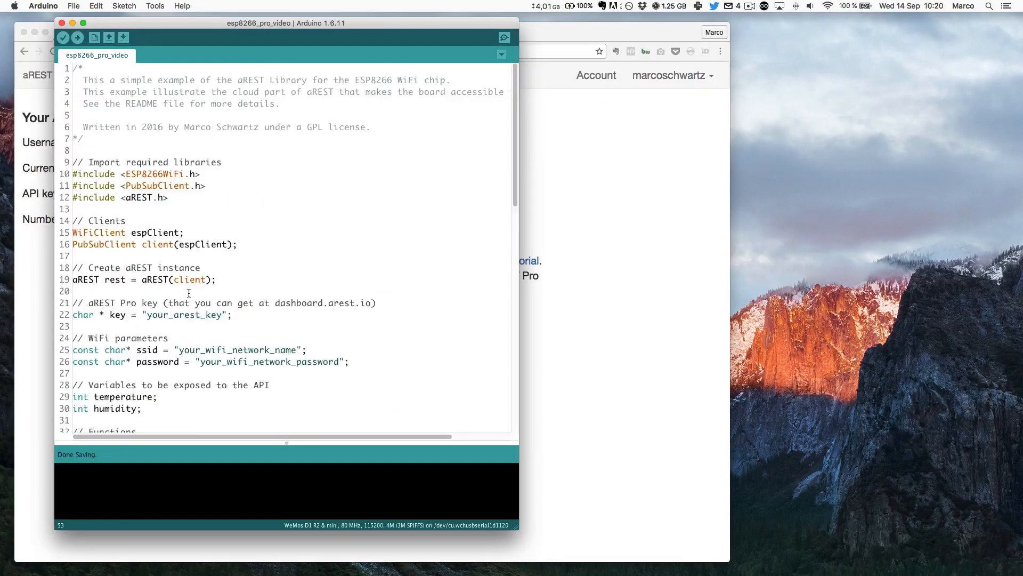
pyautogui.click(217, 349)
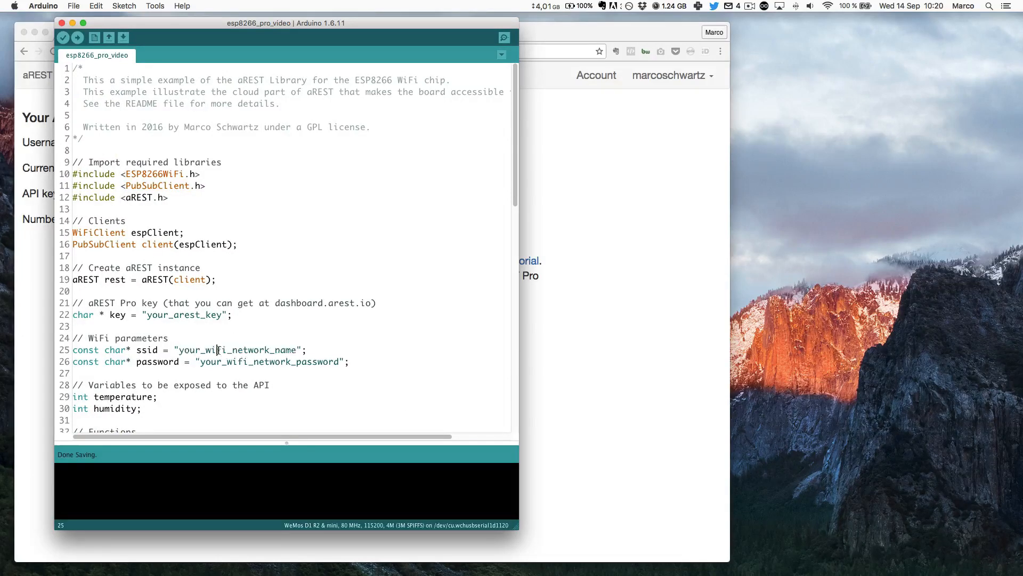
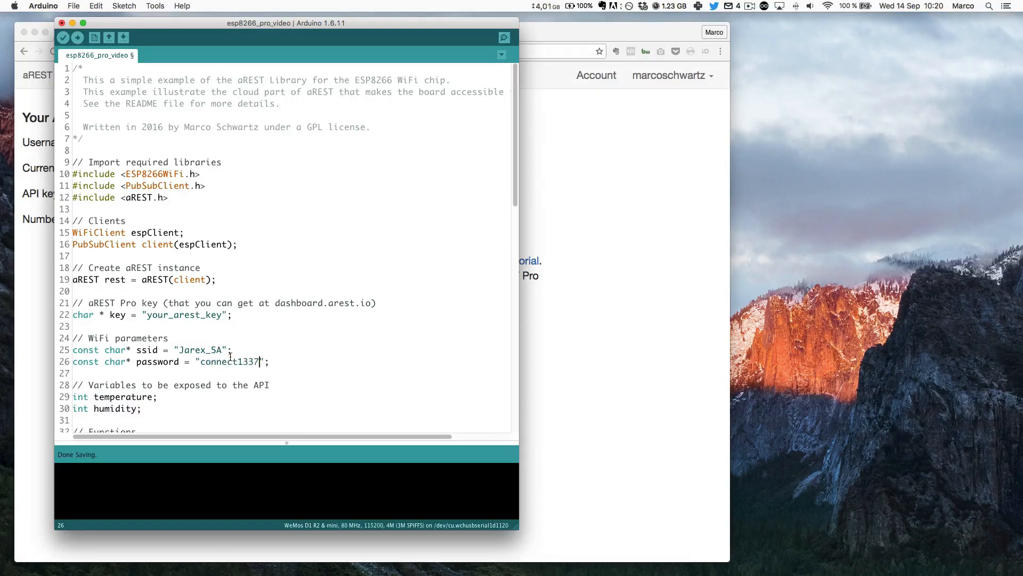
pyautogui.doubleClick(184, 315)
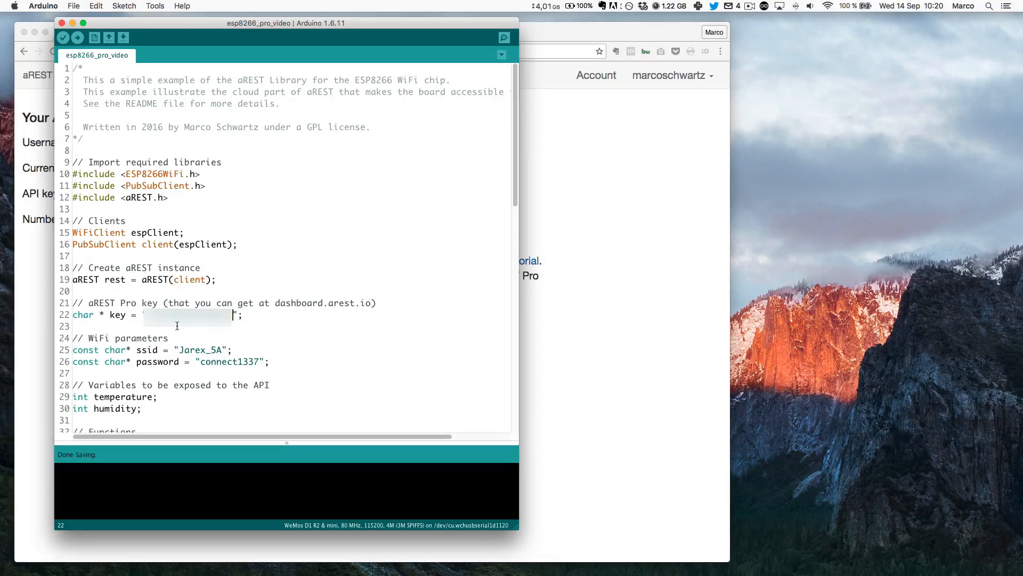
pyautogui.moveTo(279, 315)
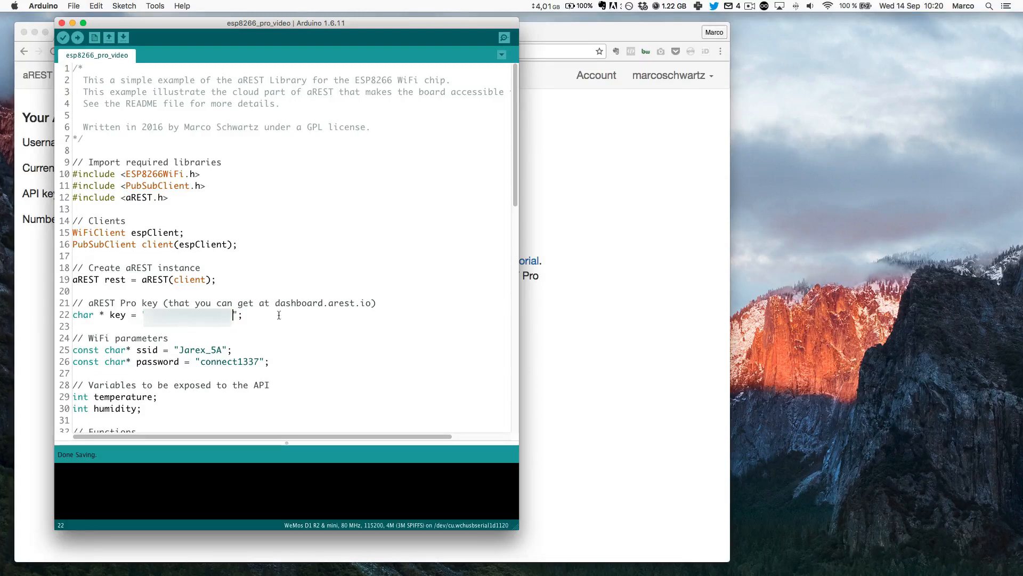
# Step: Select Adafruit HUZZAH ESP8266 on /dev/cu.SLAB_USBtoUART and upload the sketch
pyautogui.click(154, 6)
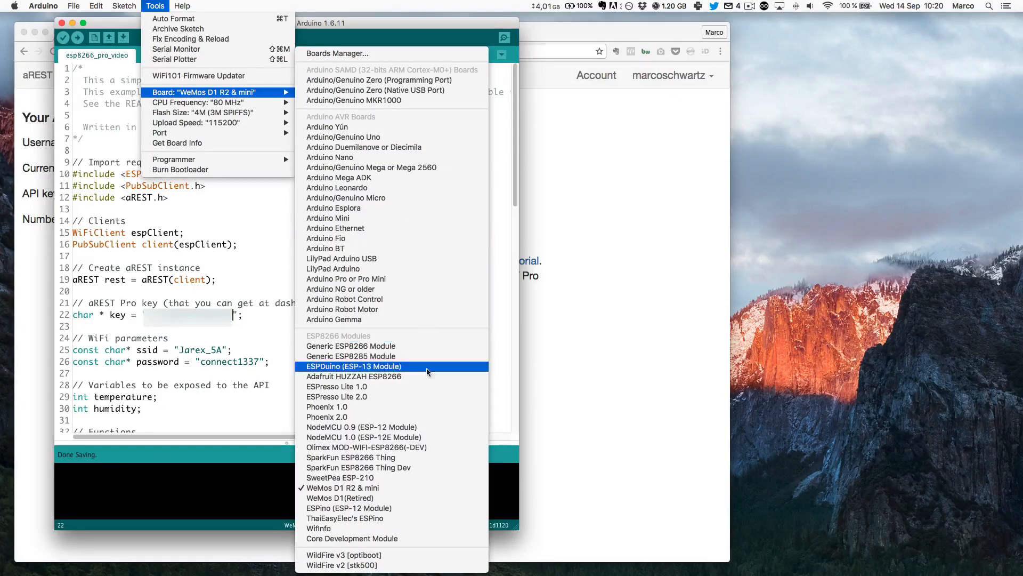
pyautogui.click(353, 376)
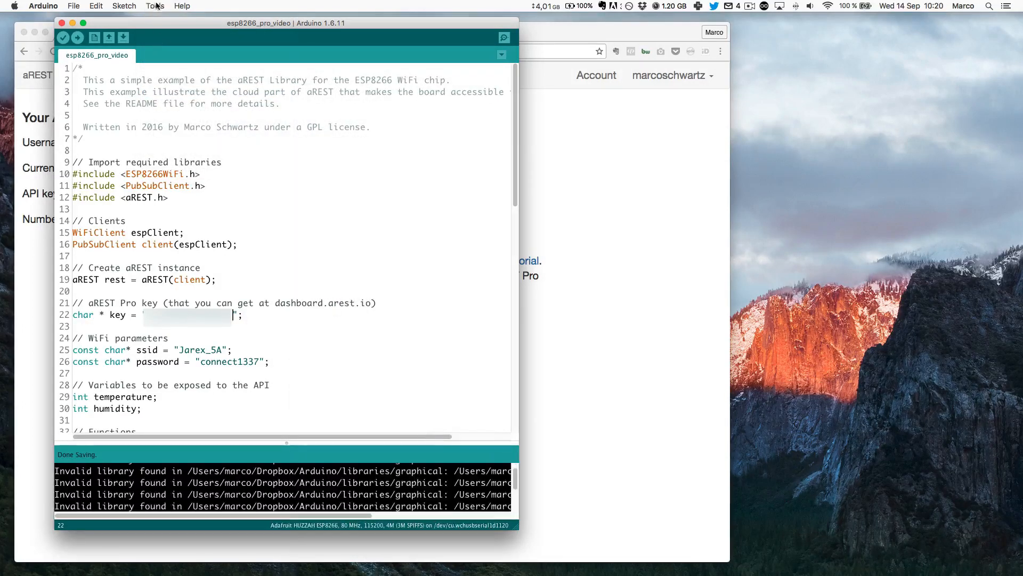
pyautogui.click(155, 6)
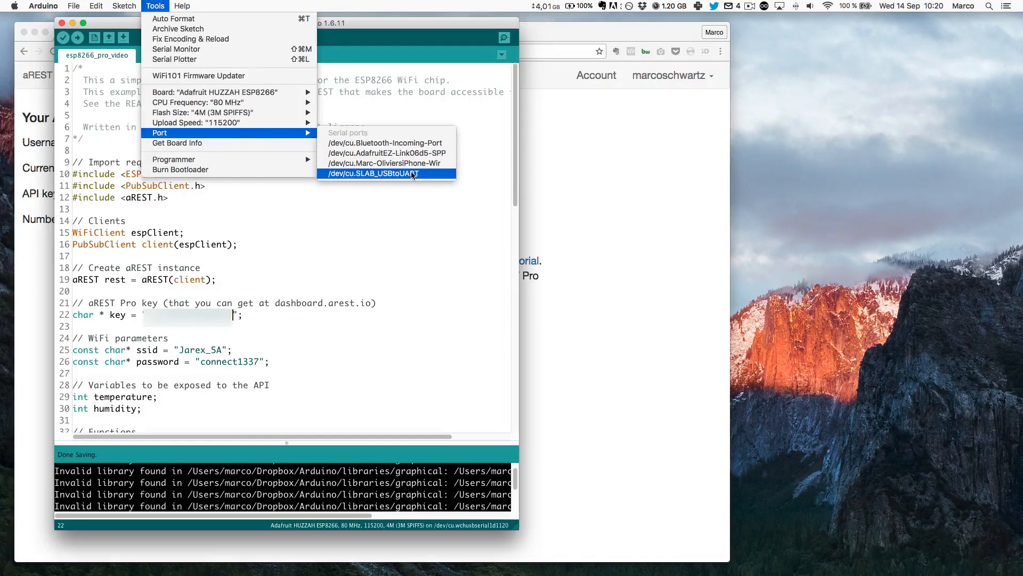
pyautogui.click(370, 174)
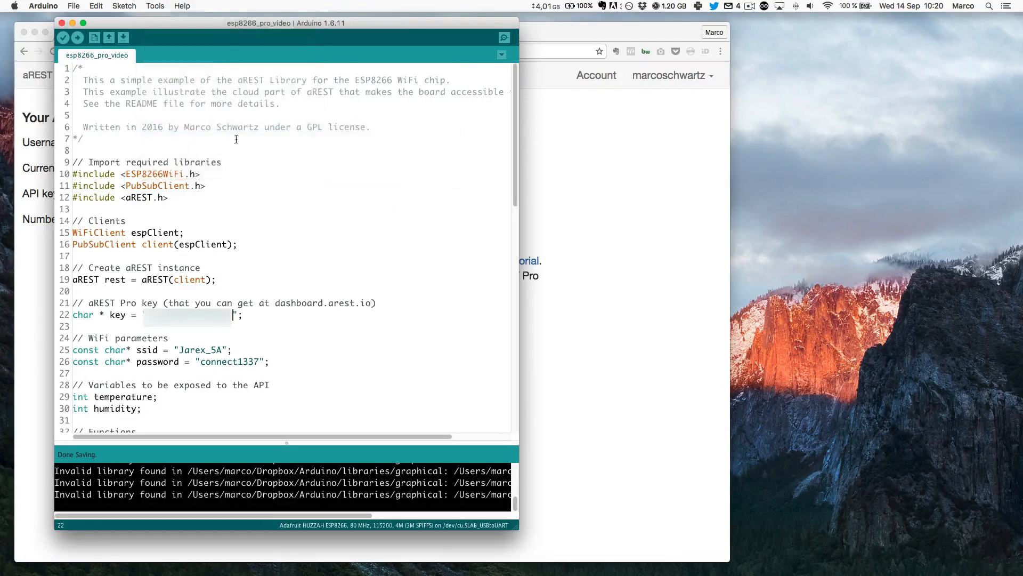
pyautogui.click(77, 38)
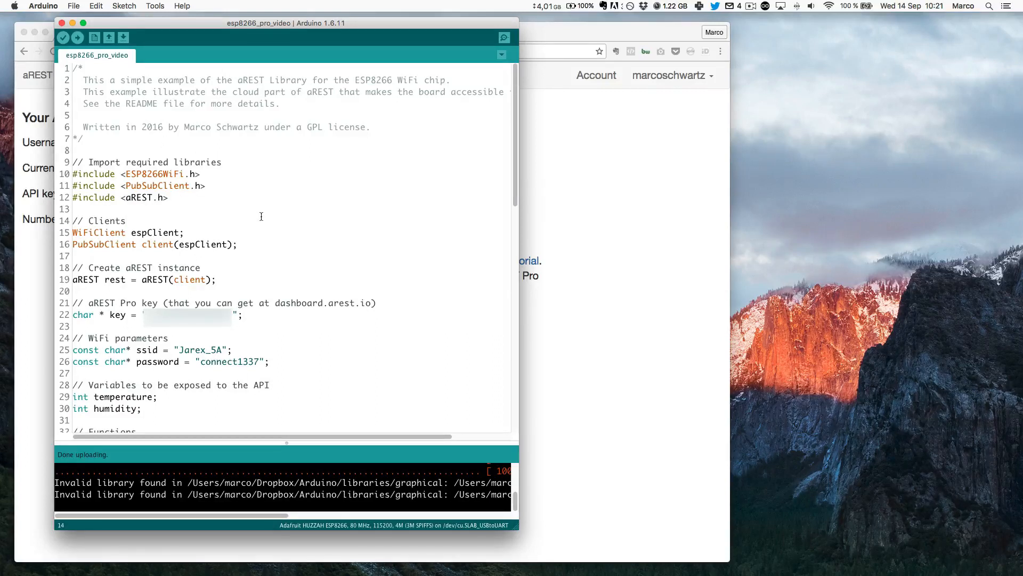
pyautogui.moveTo(541, 68)
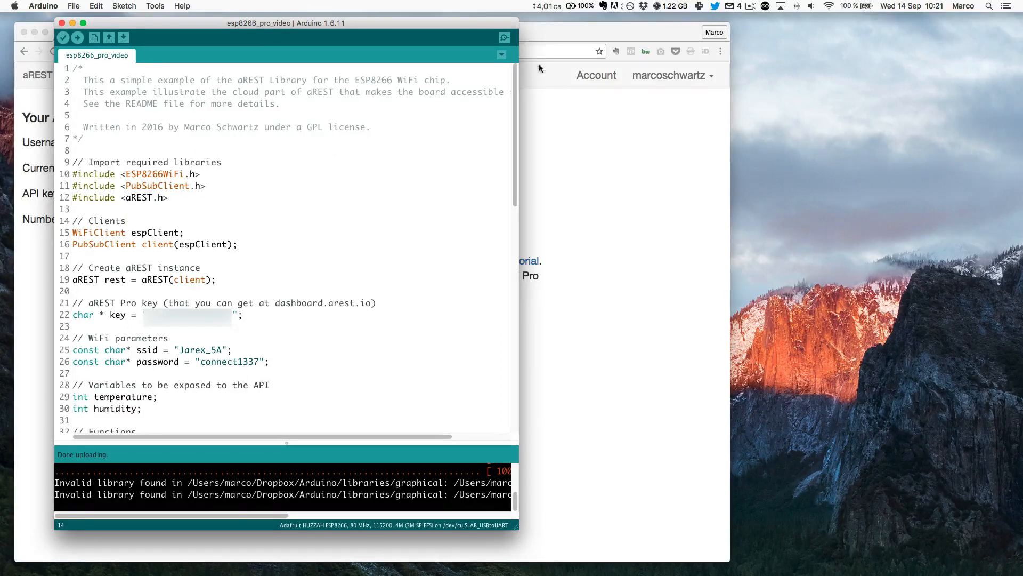
# Step: Open and reposition the Serial Monitor to watch the WiFi and aREST.io connection messages
pyautogui.click(503, 37)
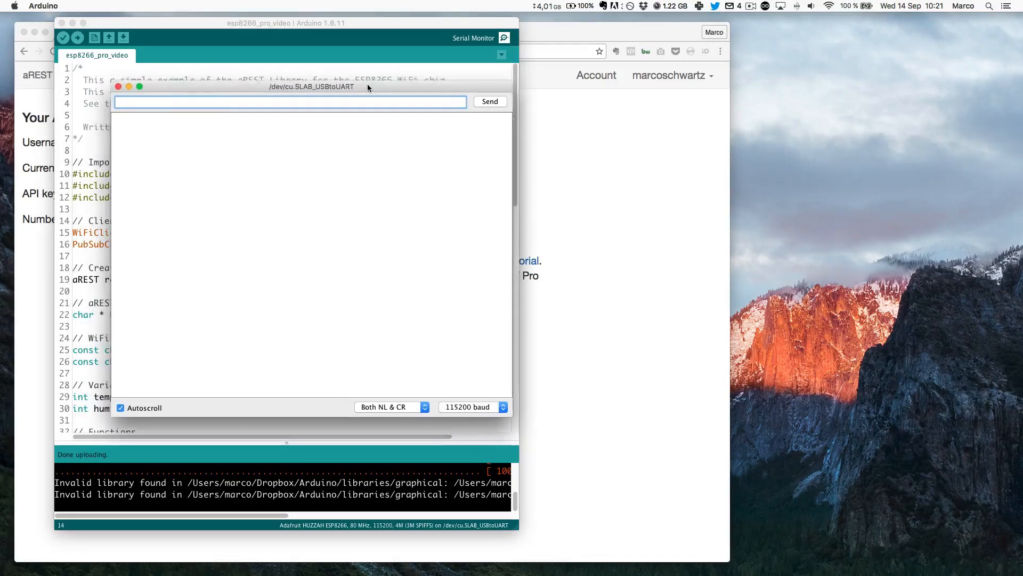
pyautogui.moveTo(311, 87); pyautogui.dragTo(327, 72)
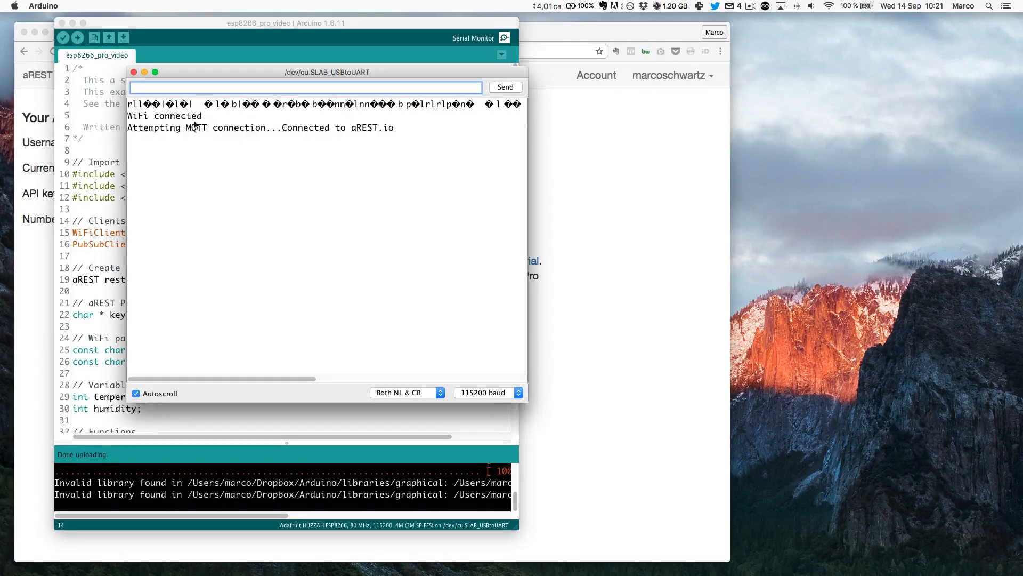
pyautogui.doubleClick(373, 127)
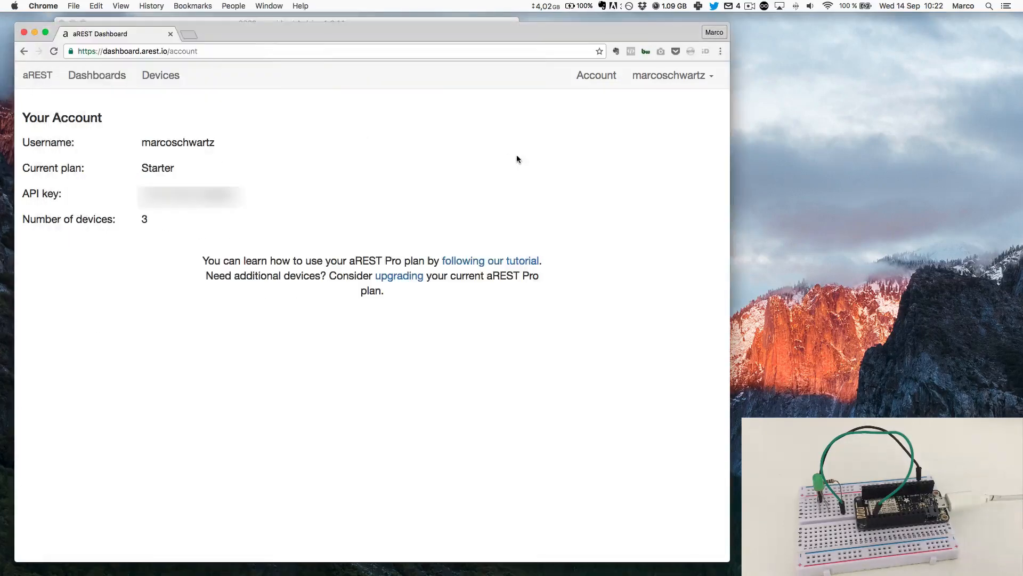
pyautogui.moveTo(160, 75)
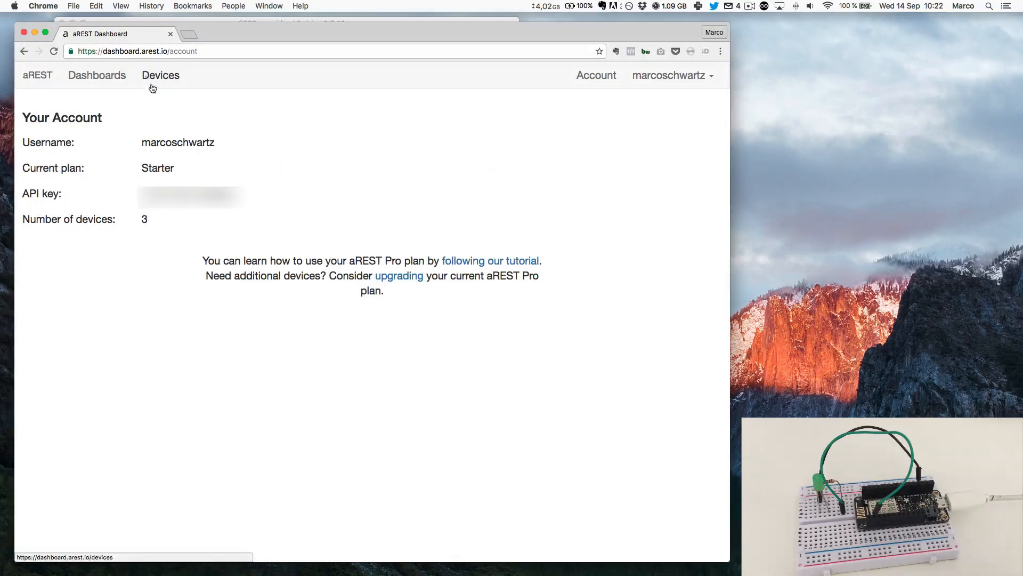
pyautogui.moveTo(186, 88)
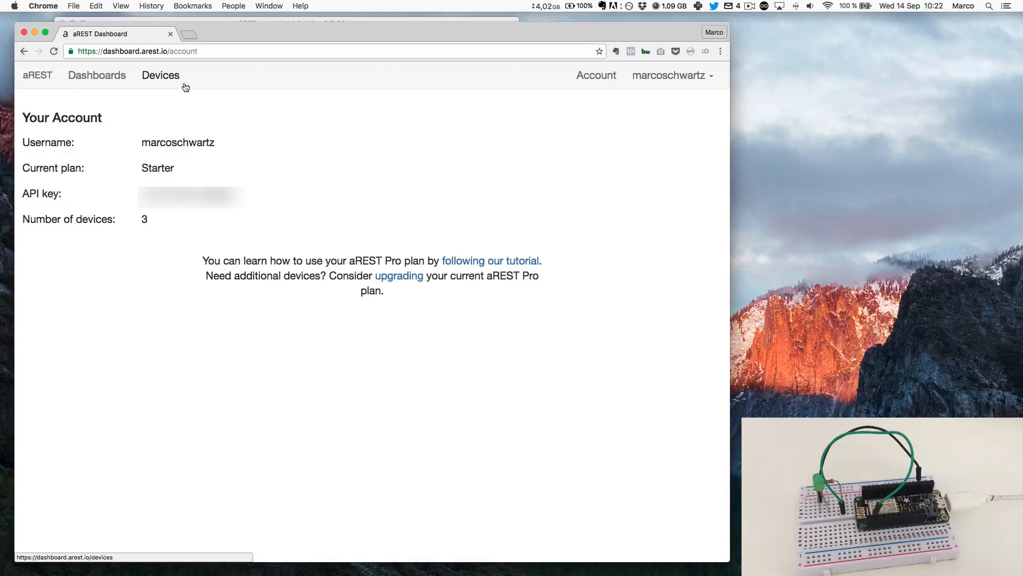
pyautogui.moveTo(161, 113)
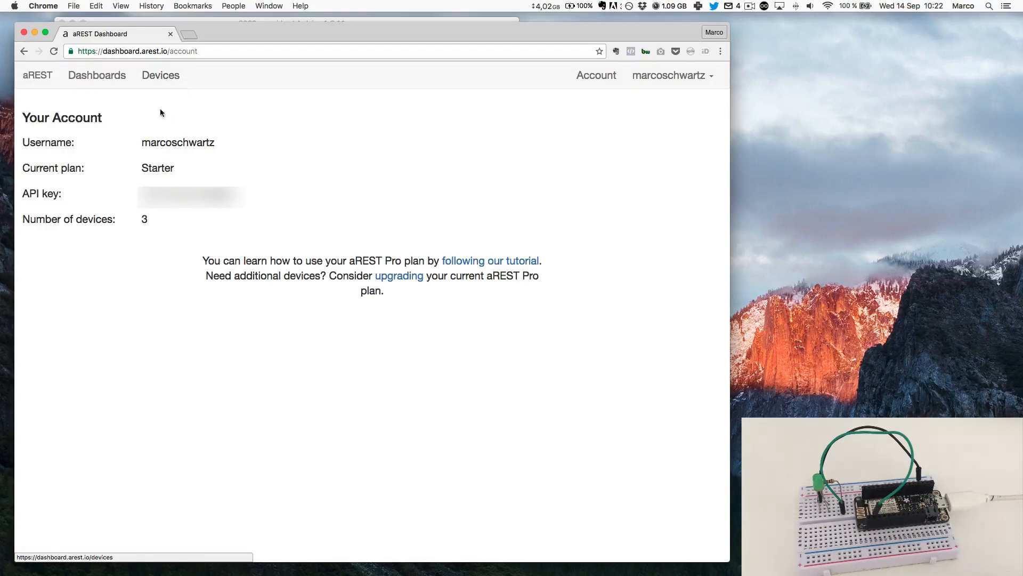
pyautogui.moveTo(398, 276)
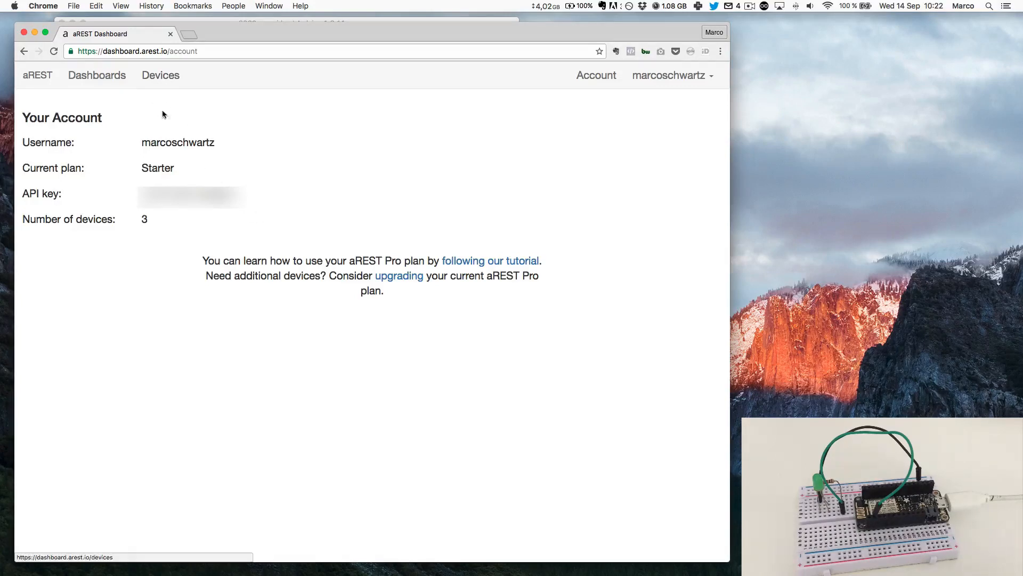
# Step: Open the Devices list and check that esp8266_video shows ONLINE
pyautogui.click(161, 75)
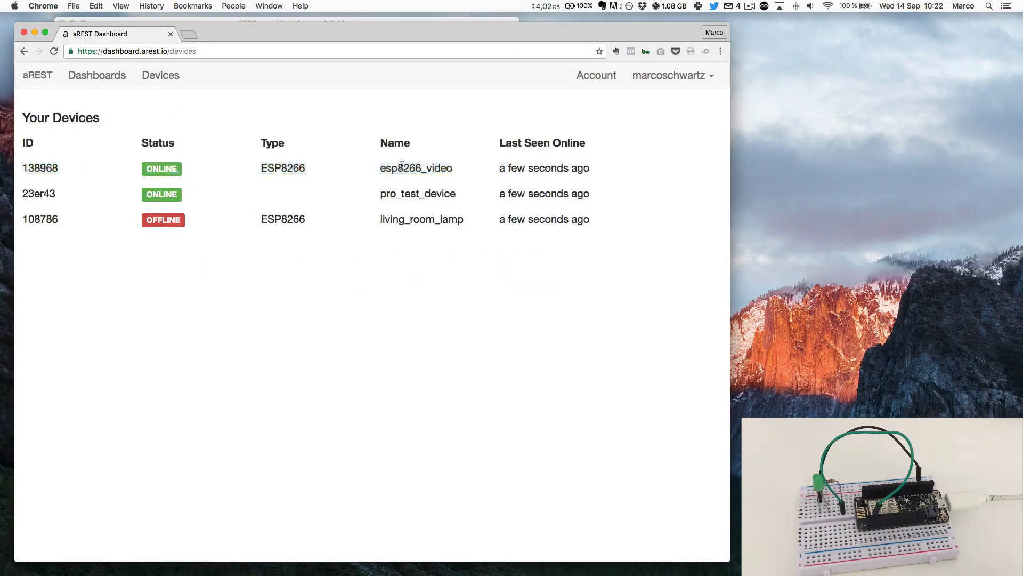
pyautogui.moveTo(379, 173)
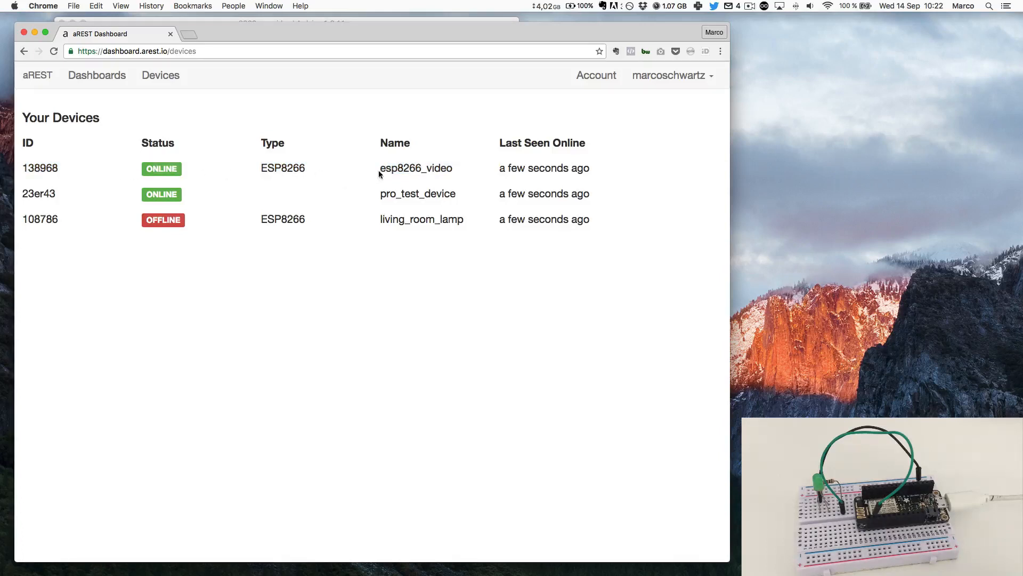
pyautogui.doubleClick(416, 168)
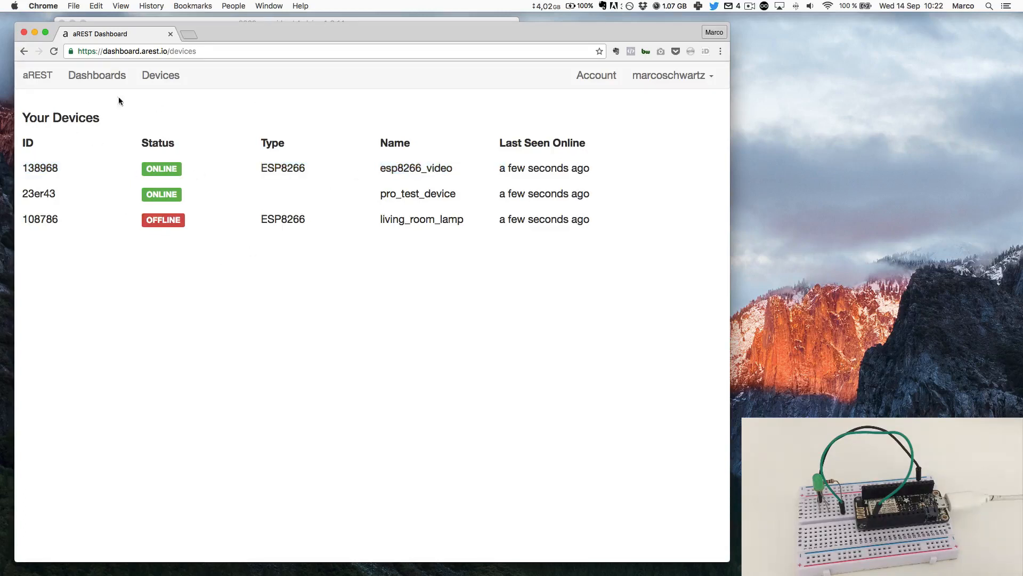
pyautogui.moveTo(500, 172)
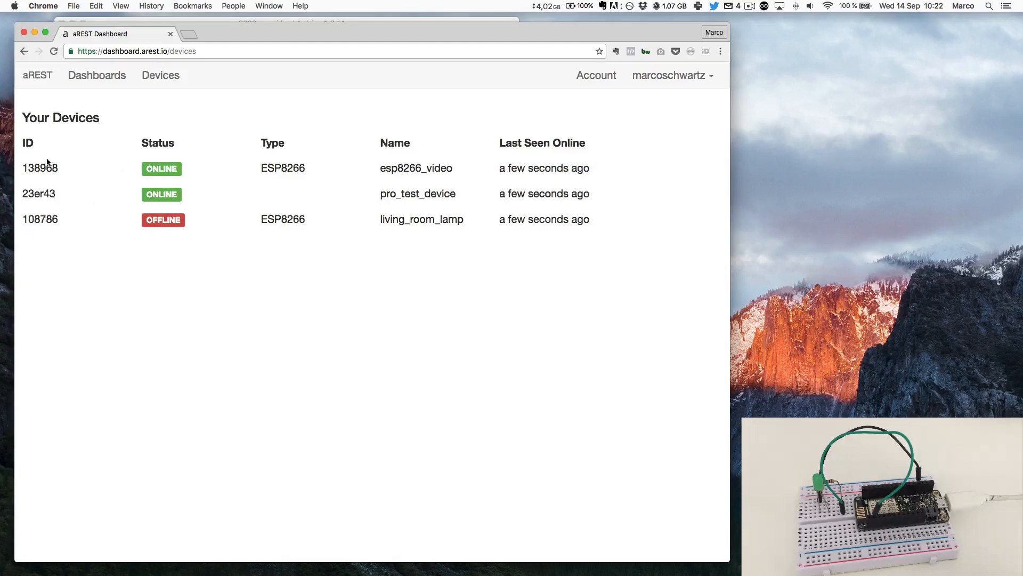
pyautogui.doubleClick(40, 168)
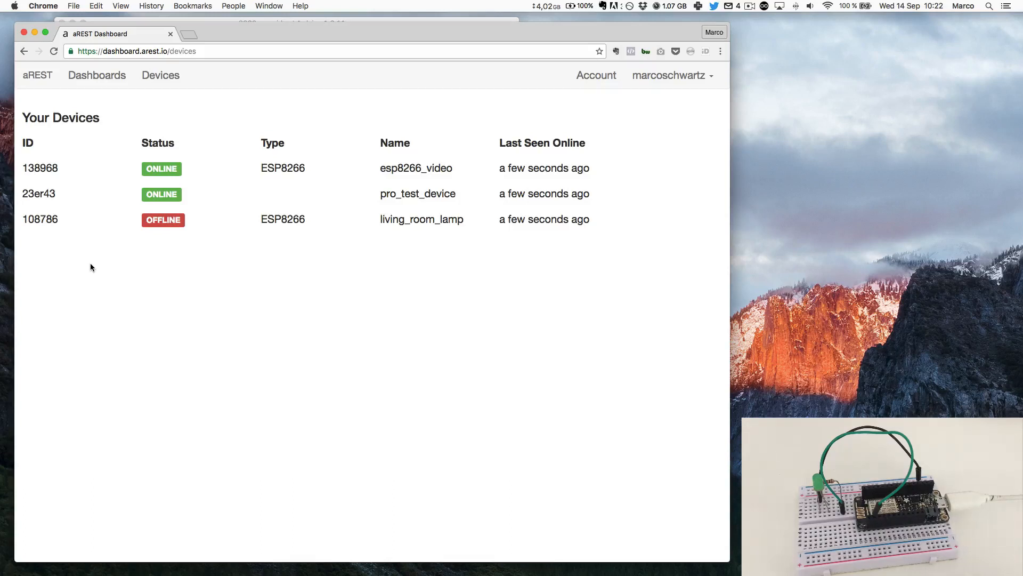
pyautogui.moveTo(97, 75)
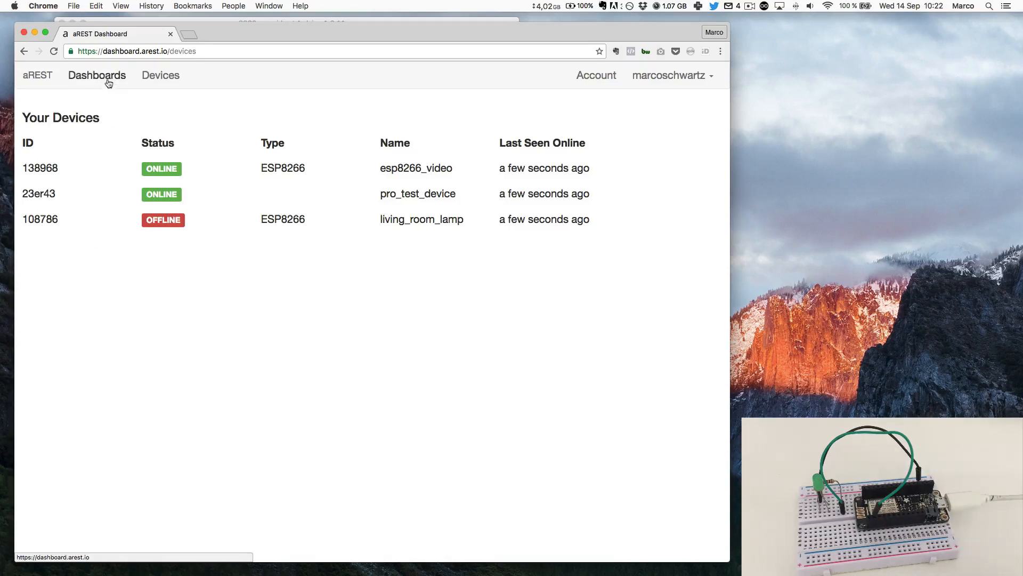
# Step: Add a dashboard titled 'ESP8266 Pro Video' from the Dashboards list and open it
pyautogui.click(96, 75)
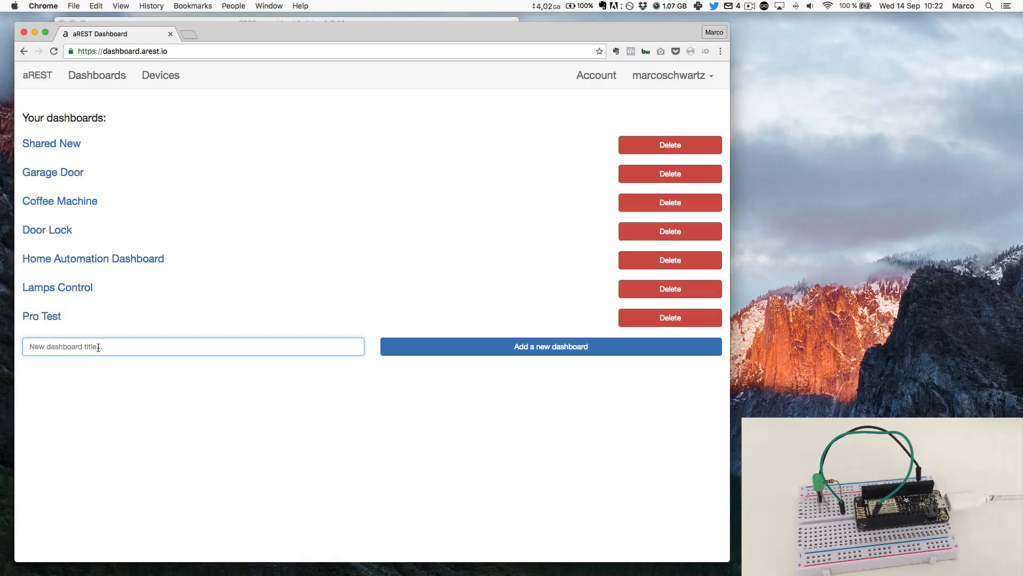
pyautogui.write('ESP82666 Pro')
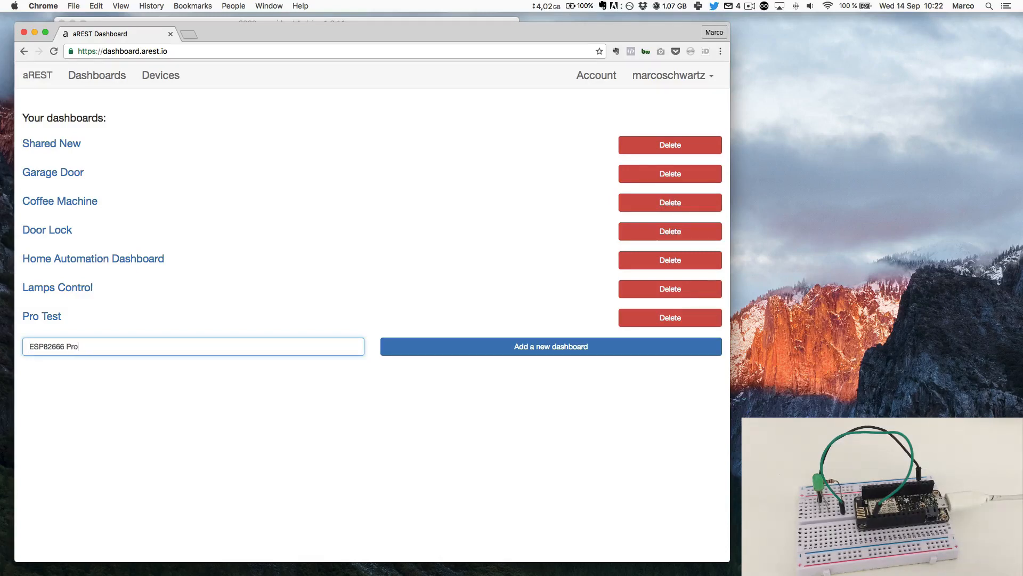
pyautogui.write('Vid')
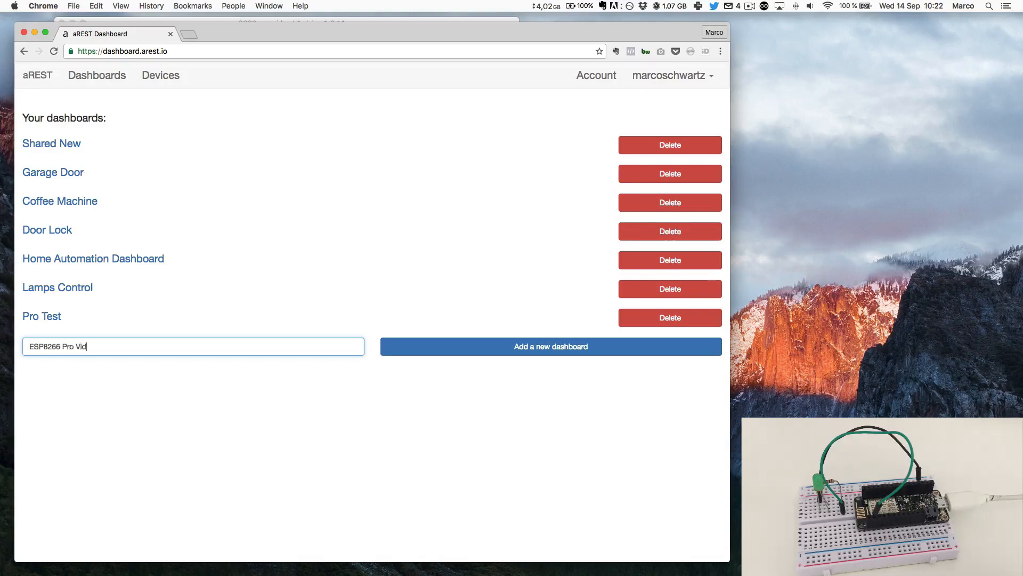
pyautogui.click(550, 346)
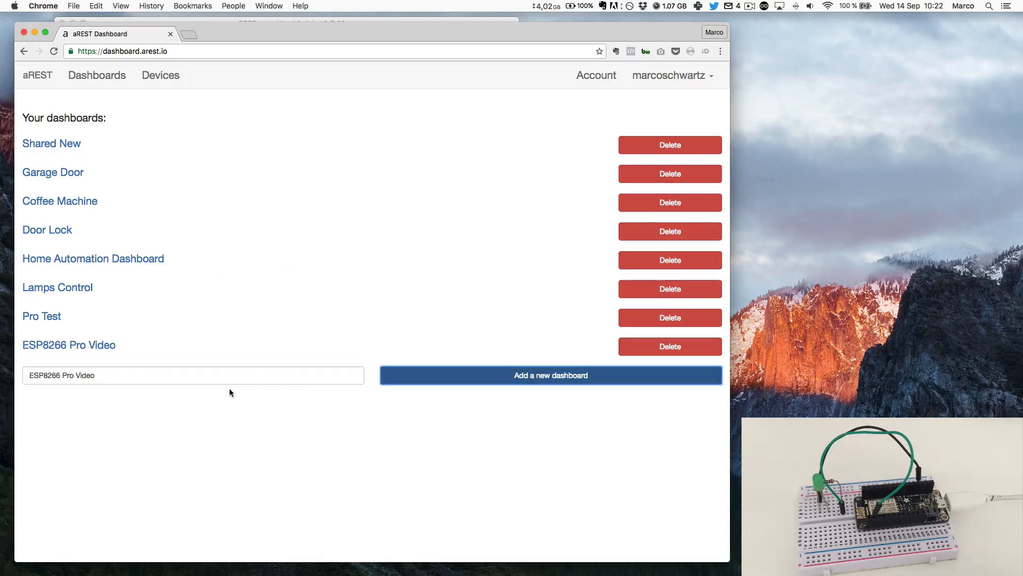
pyautogui.click(69, 345)
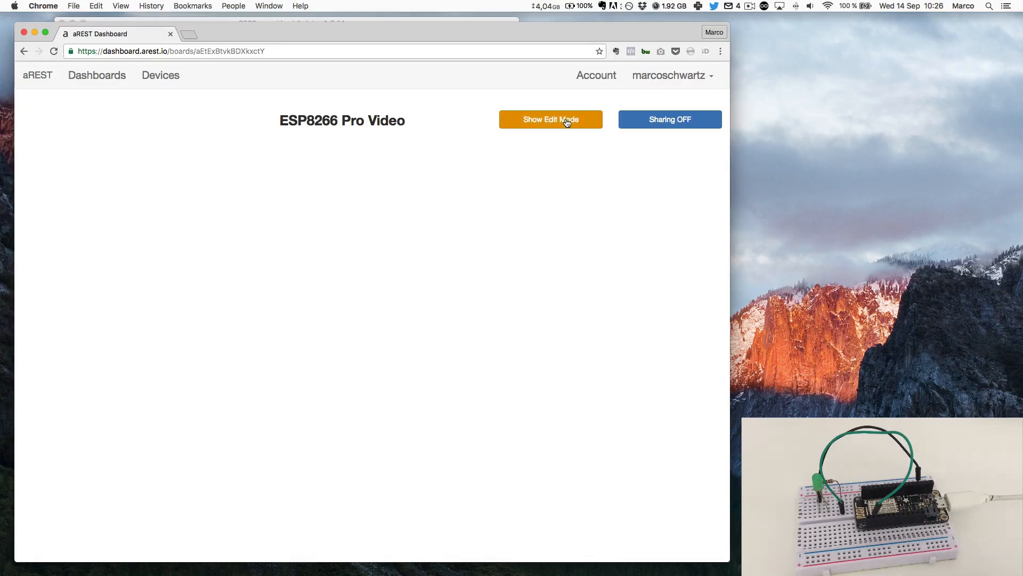
# Step: Start a new element named LED targeting the esp8266_video device
pyautogui.click(550, 119)
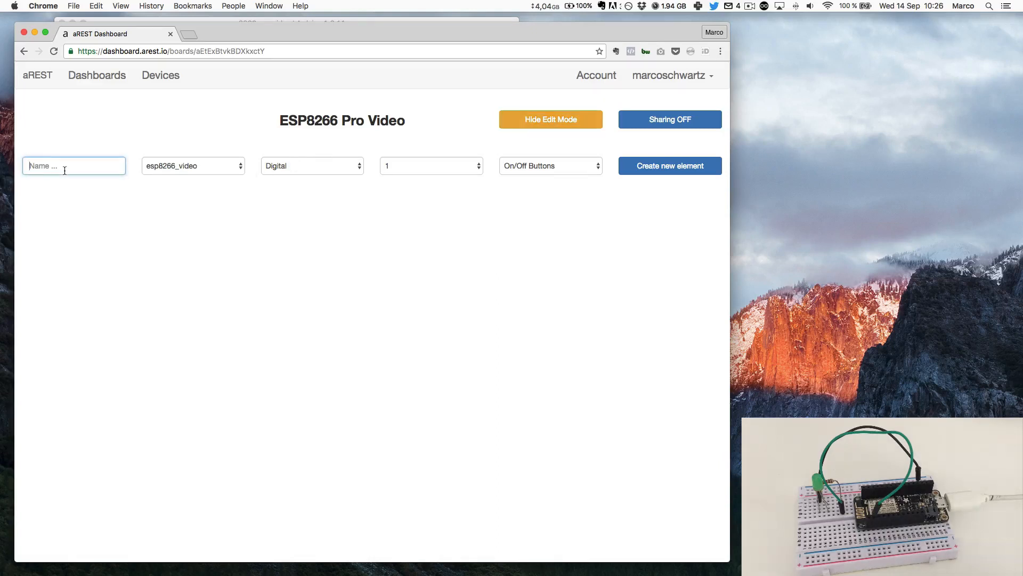
pyautogui.write('LED')
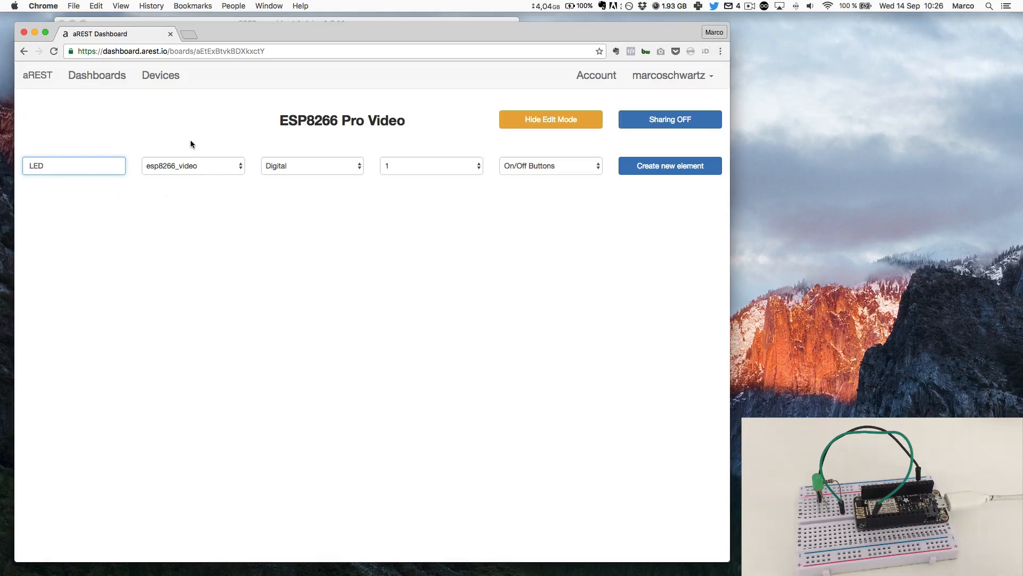
pyautogui.click(192, 165)
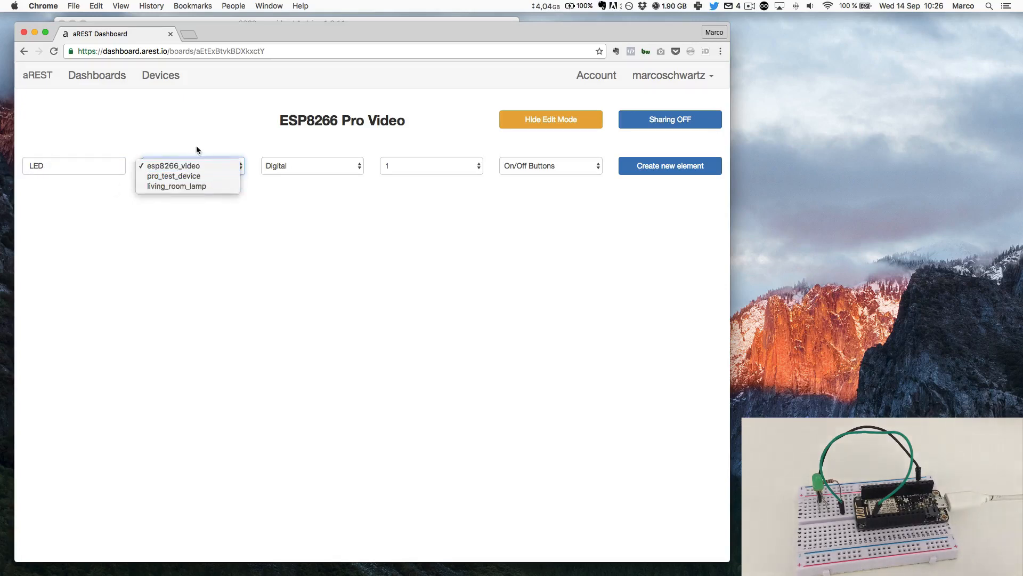
pyautogui.click(172, 165)
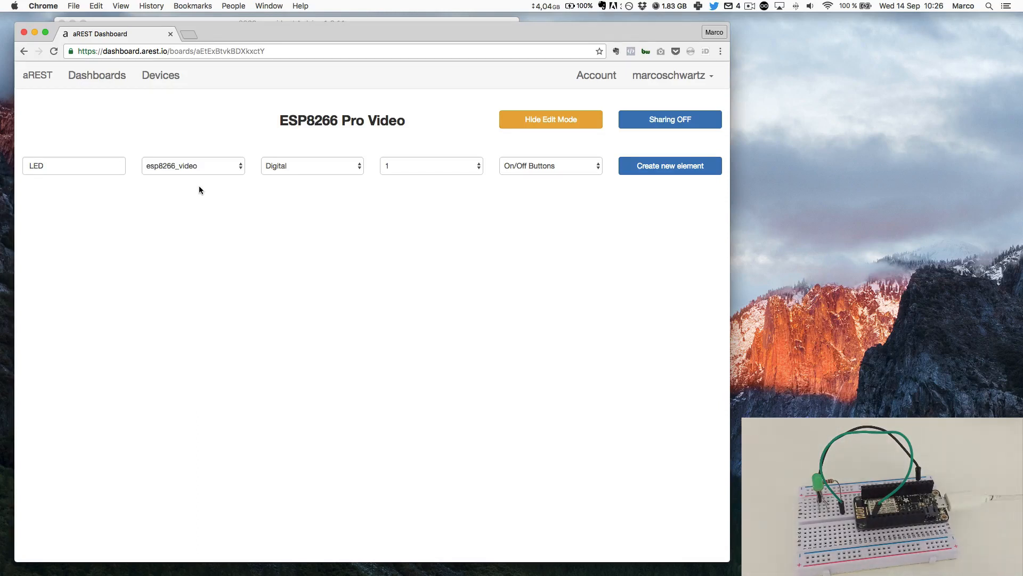
pyautogui.click(192, 165)
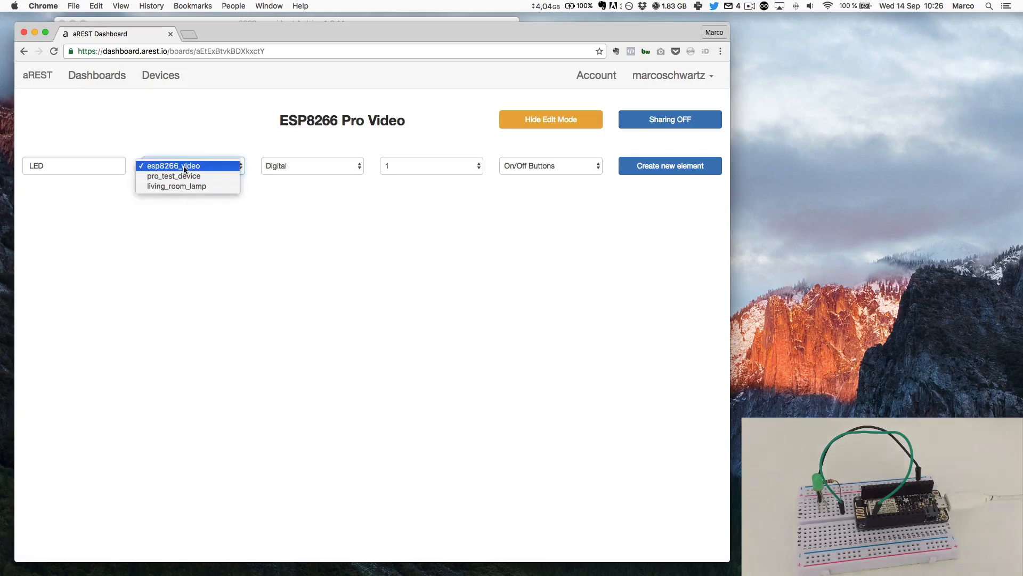
pyautogui.click(172, 166)
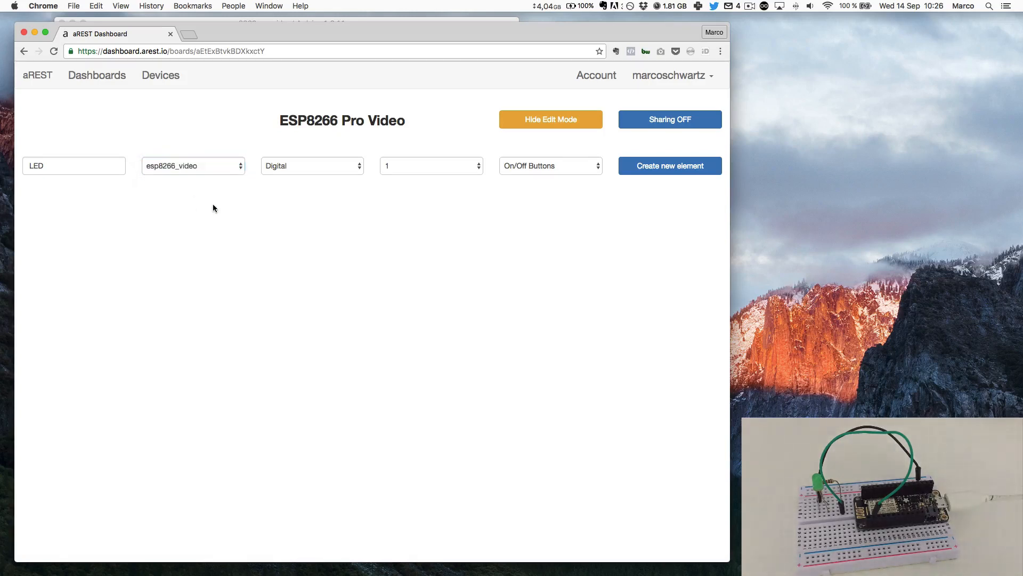
pyautogui.moveTo(363, 196)
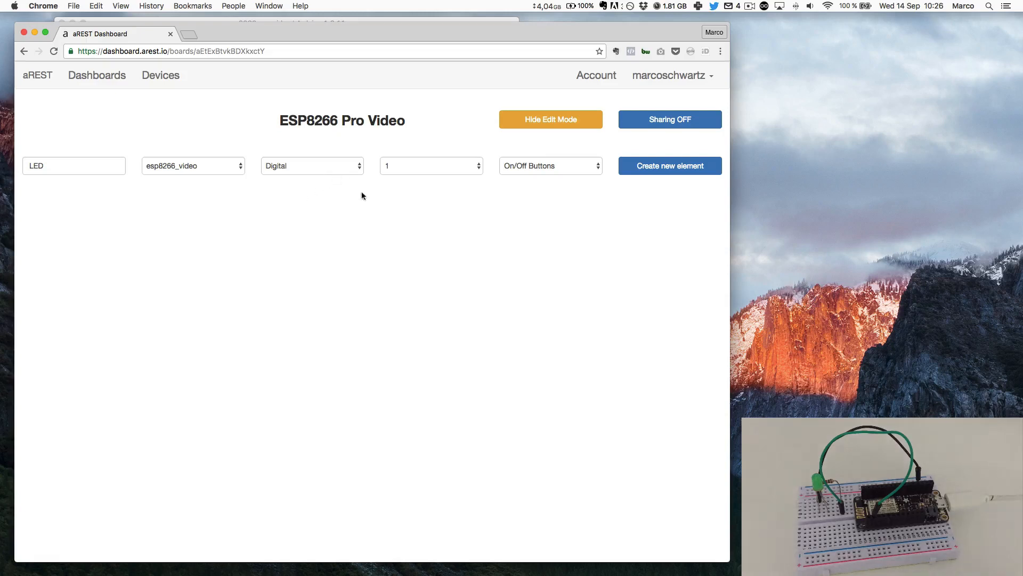
pyautogui.moveTo(304, 231)
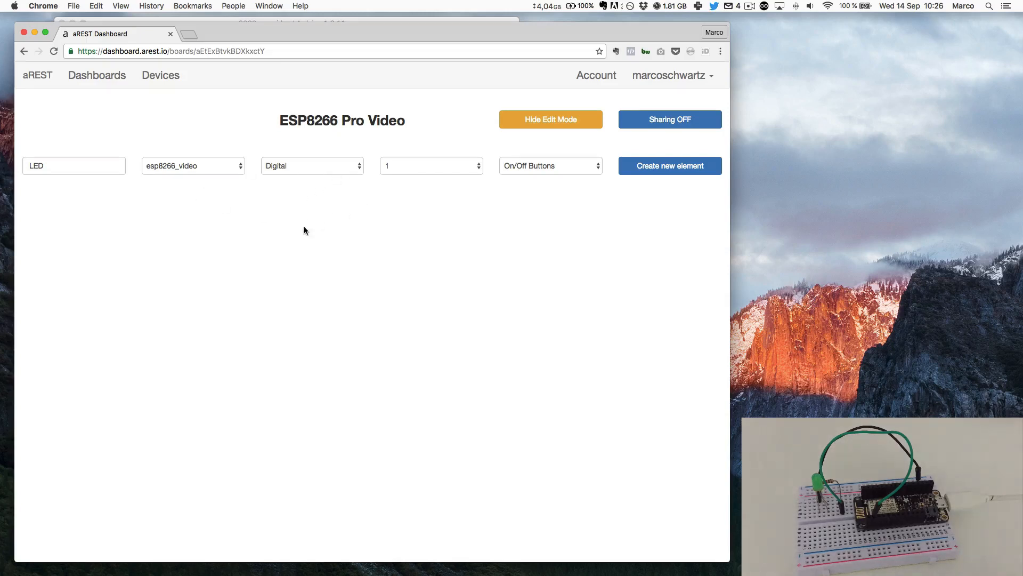
pyautogui.moveTo(265, 134)
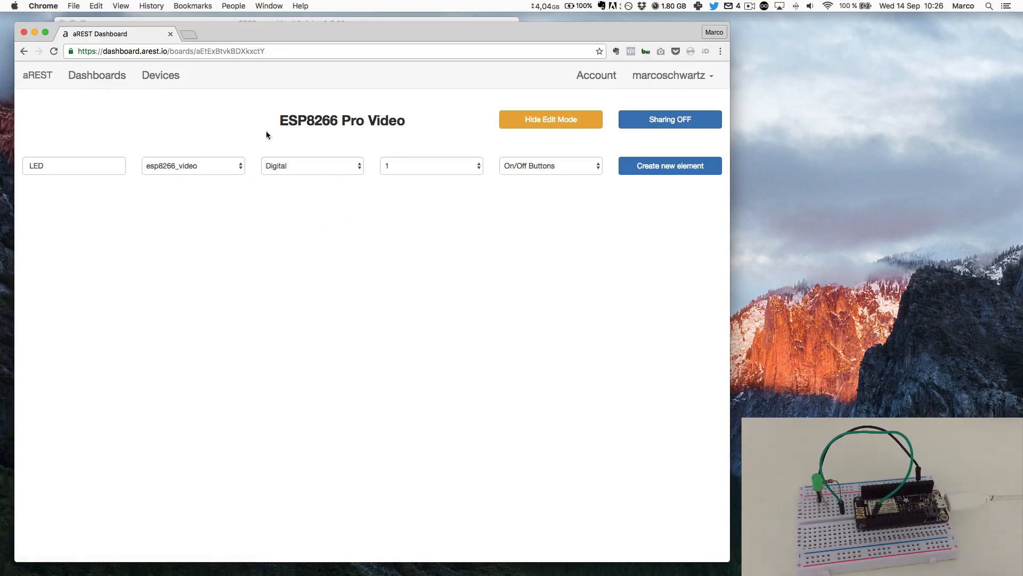
pyautogui.click(193, 165)
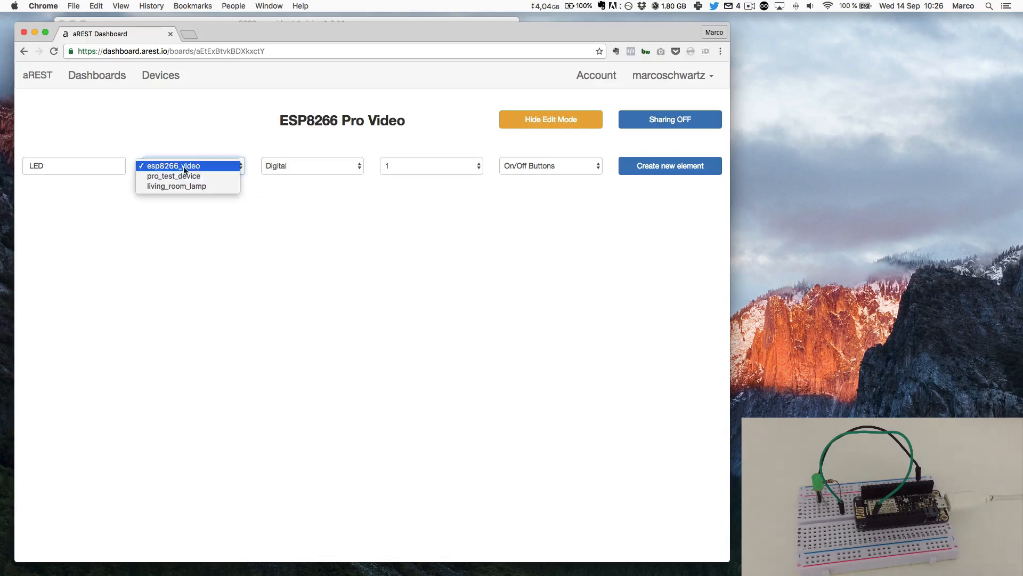
pyautogui.click(188, 165)
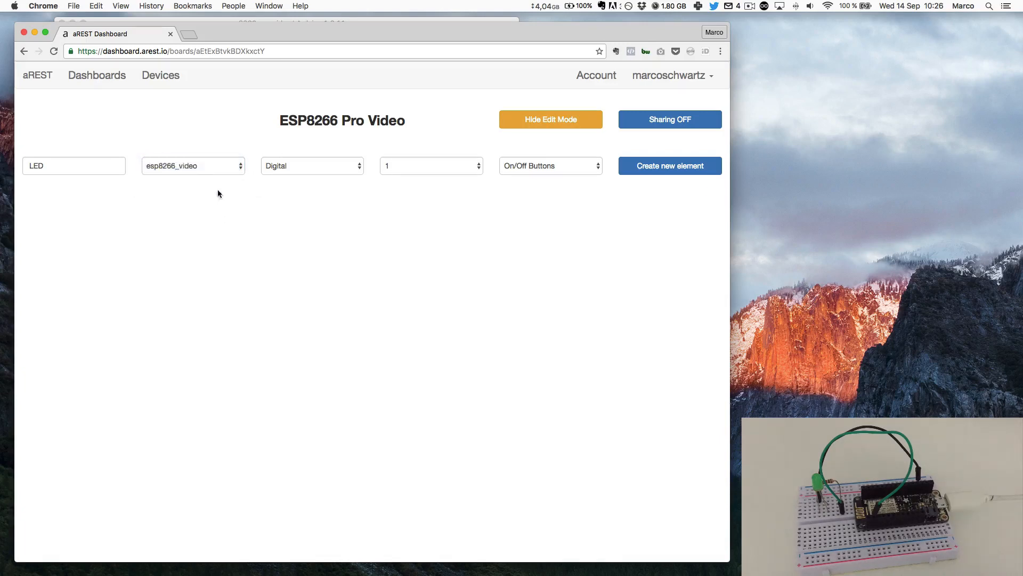
# Step: Set Digital mode on pin 5 with On/Off Buttons, and create the element
pyautogui.click(312, 165)
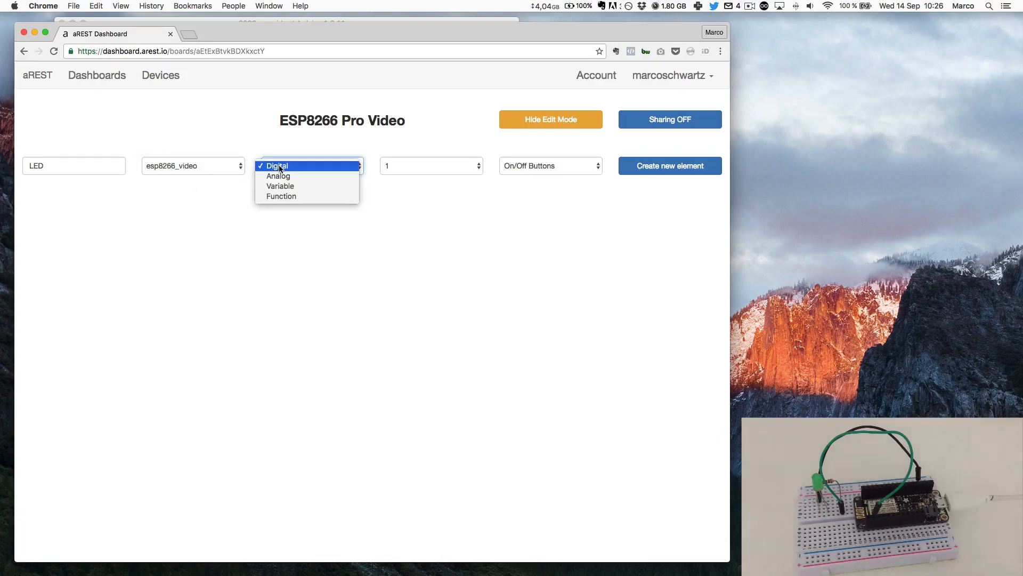
pyautogui.click(277, 166)
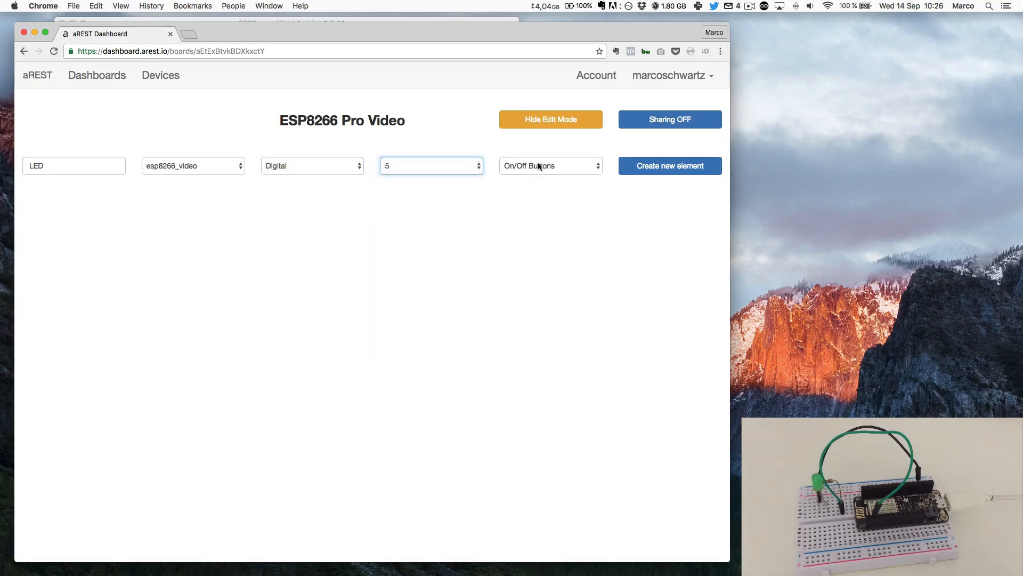
pyautogui.click(550, 165)
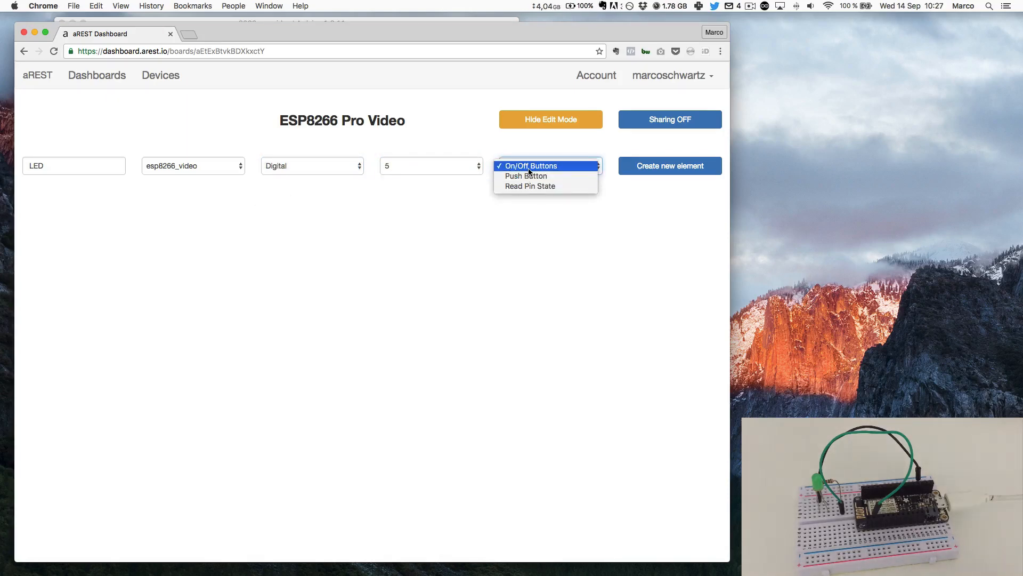
pyautogui.click(531, 165)
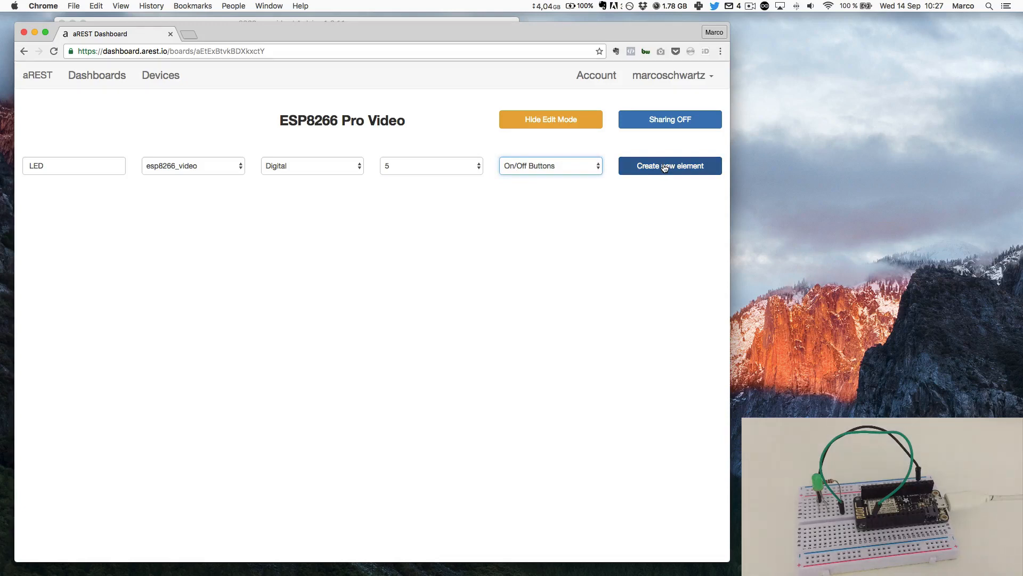
pyautogui.click(669, 165)
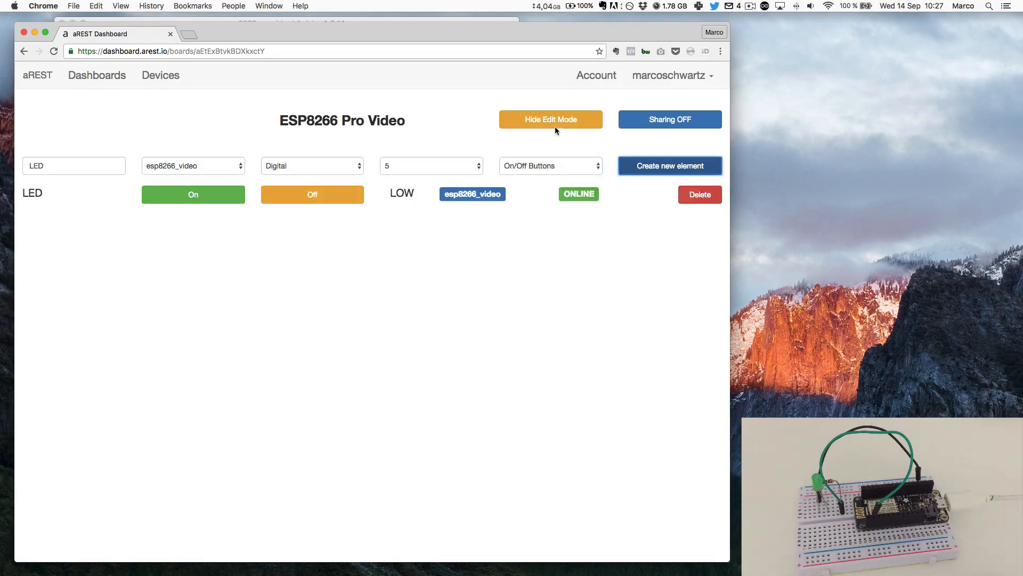
# Step: Exit edit mode and toggle the LED on, off, on, off, ending LOW
pyautogui.click(550, 119)
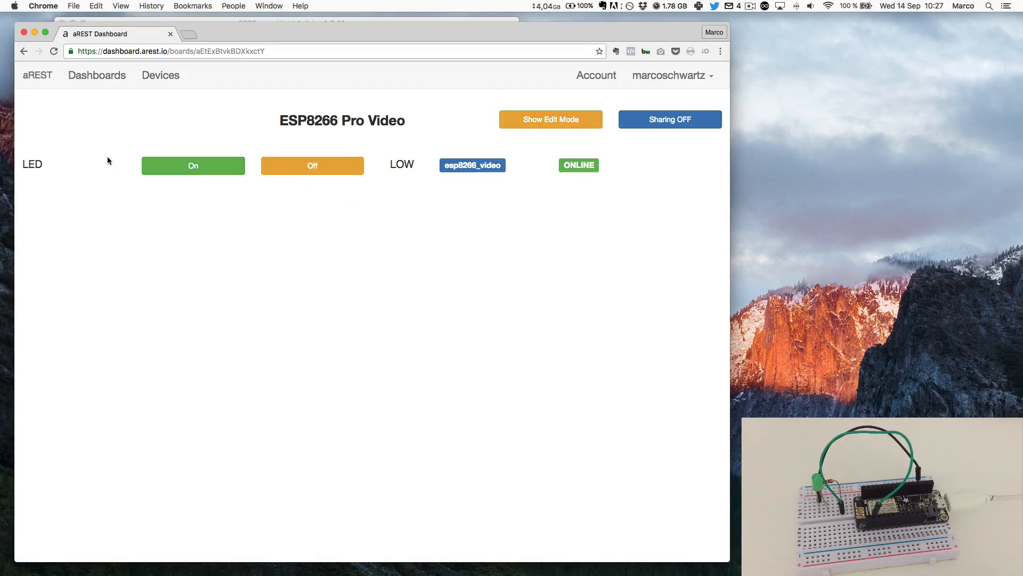
pyautogui.moveTo(480, 183)
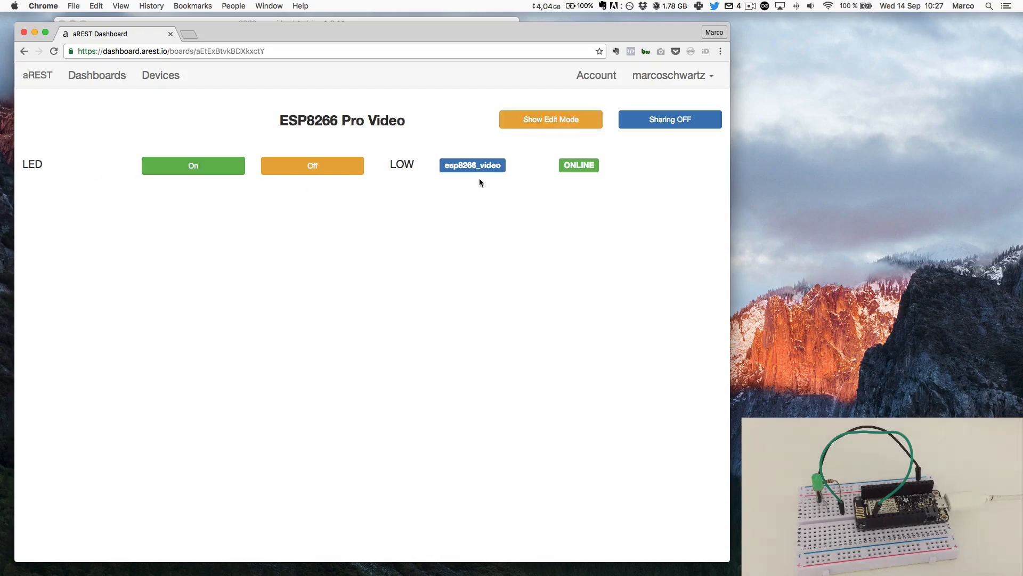
pyautogui.moveTo(520, 209)
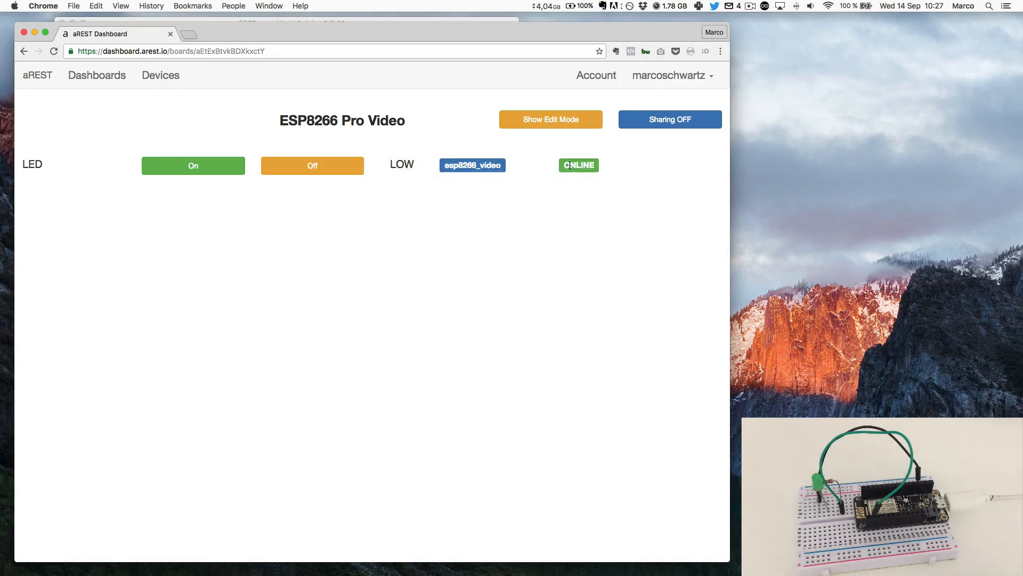
pyautogui.moveTo(297, 175)
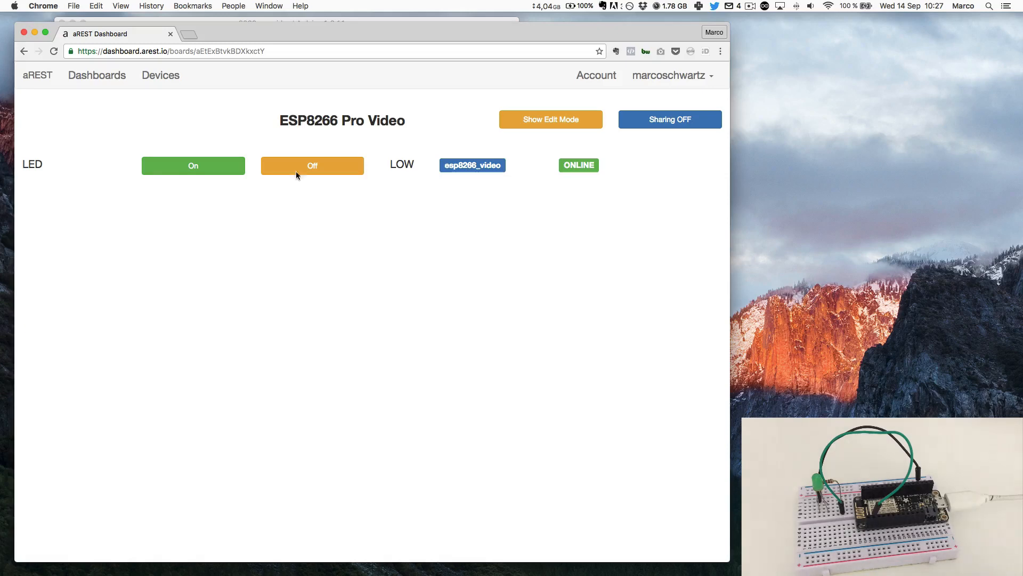
pyautogui.moveTo(245, 215)
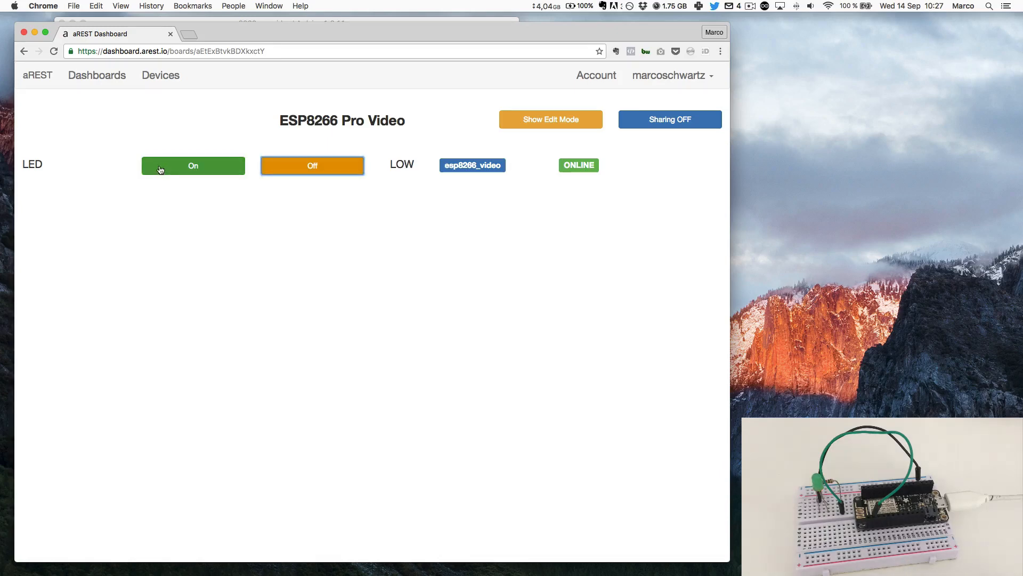
pyautogui.click(312, 165)
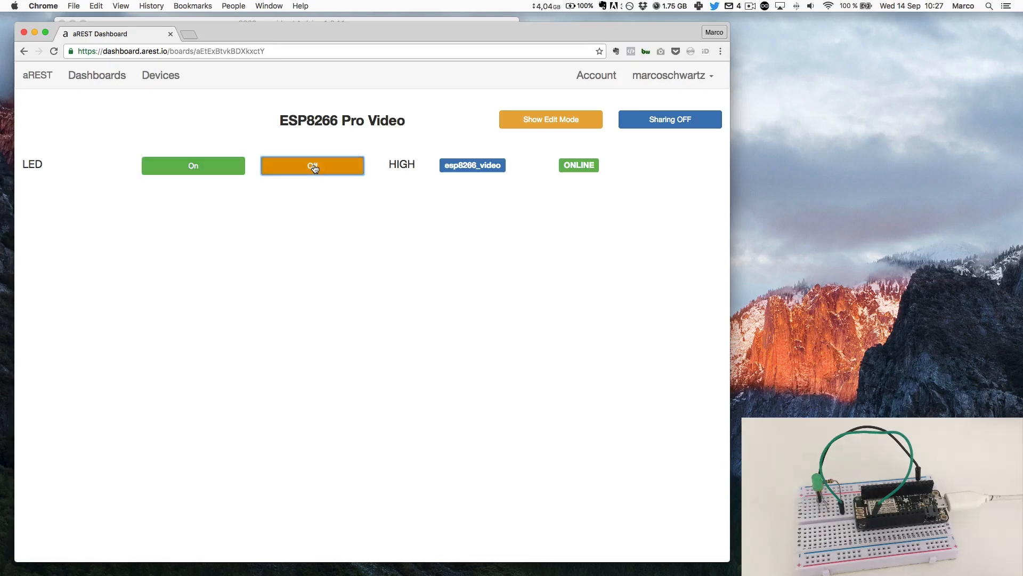
pyautogui.click(311, 165)
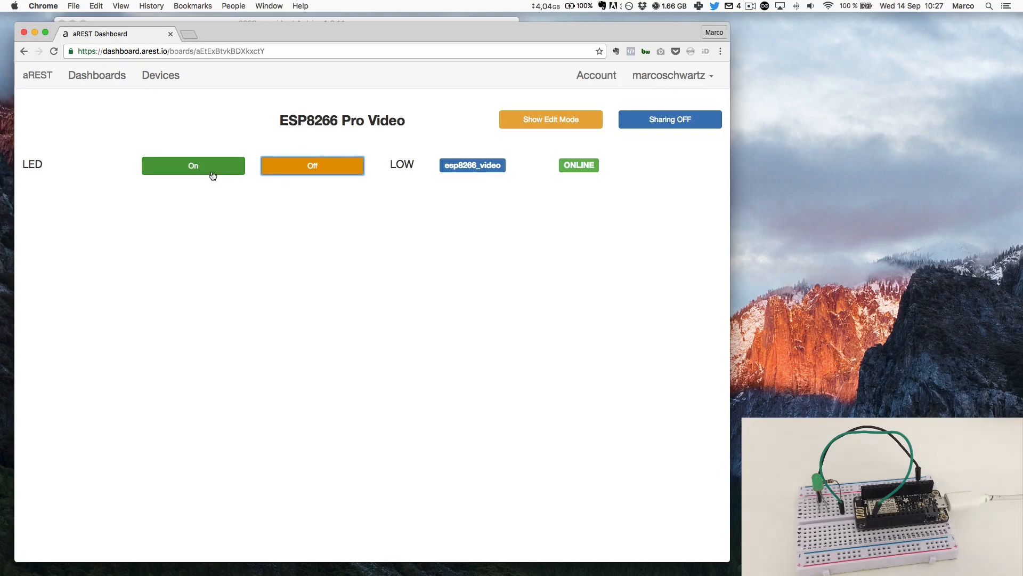
pyautogui.click(312, 165)
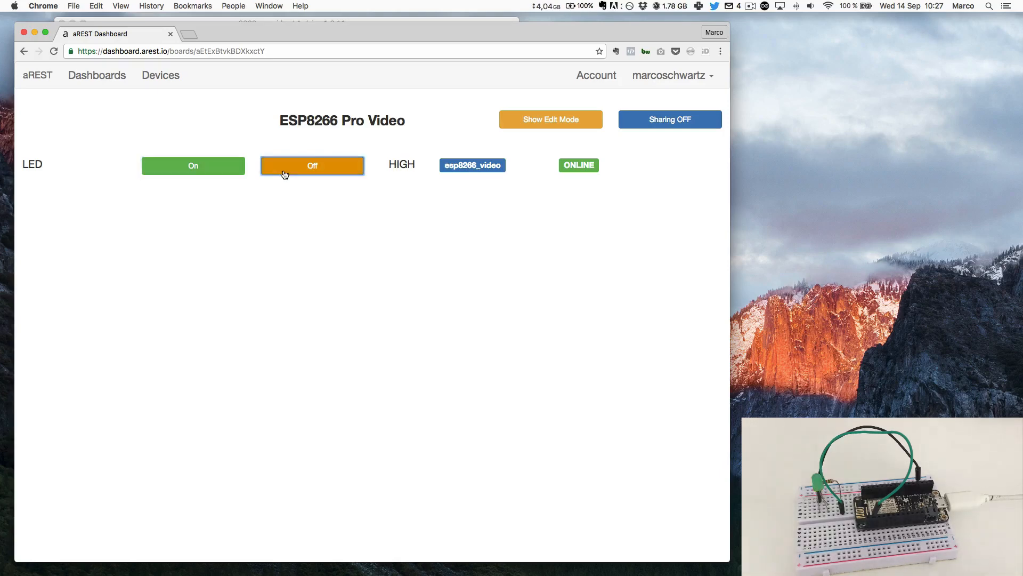
pyautogui.click(311, 165)
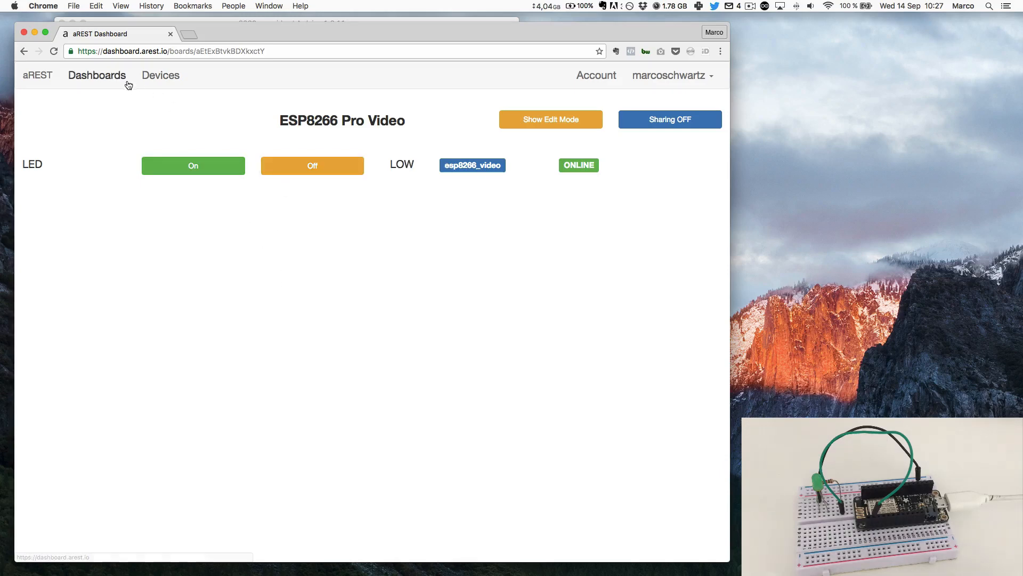
pyautogui.moveTo(160, 75)
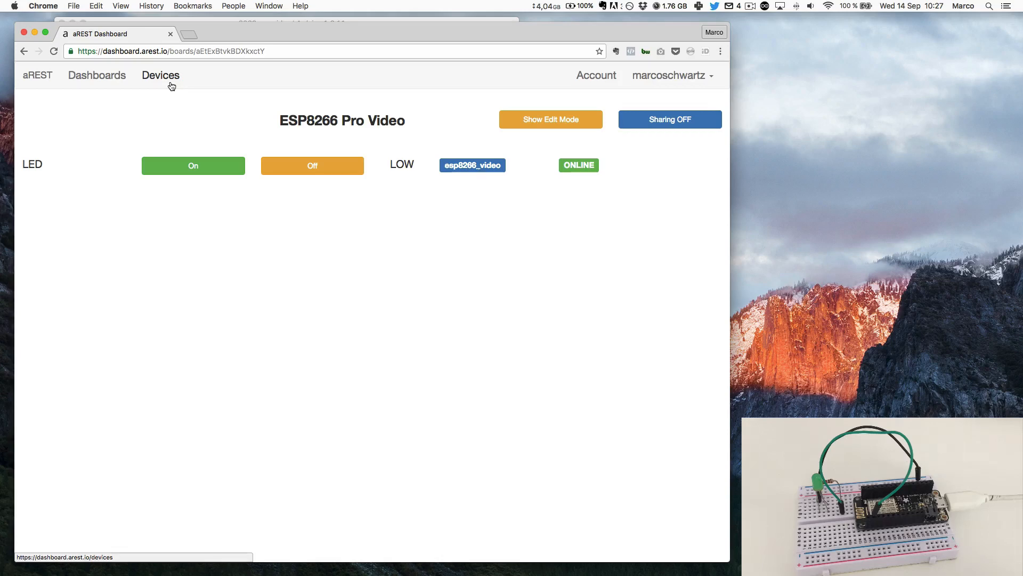
# Step: Show the Devices list with esp8266_video and pro_test_device online
pyautogui.click(160, 75)
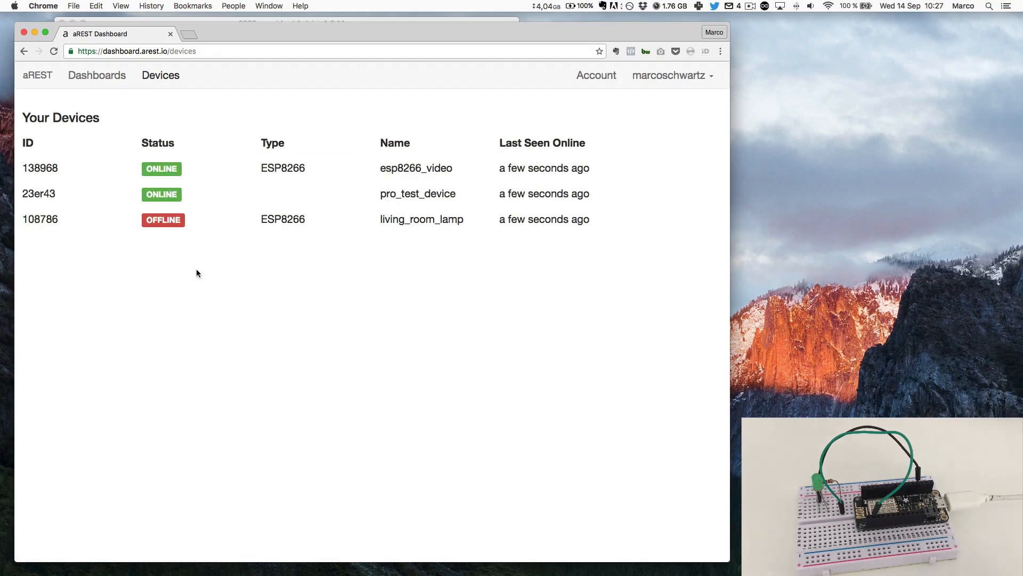
pyautogui.moveTo(190, 177)
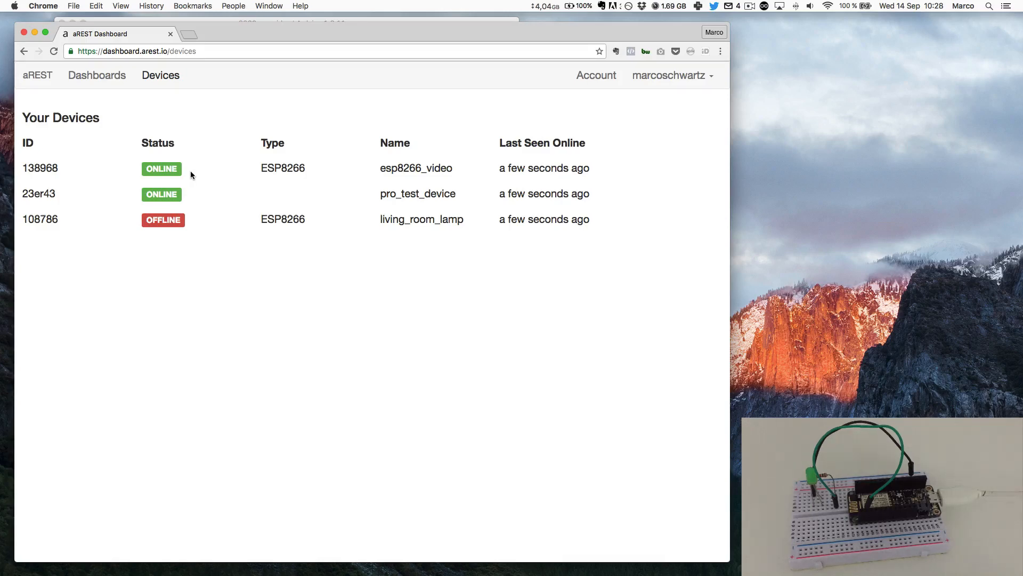
pyautogui.moveTo(119, 104)
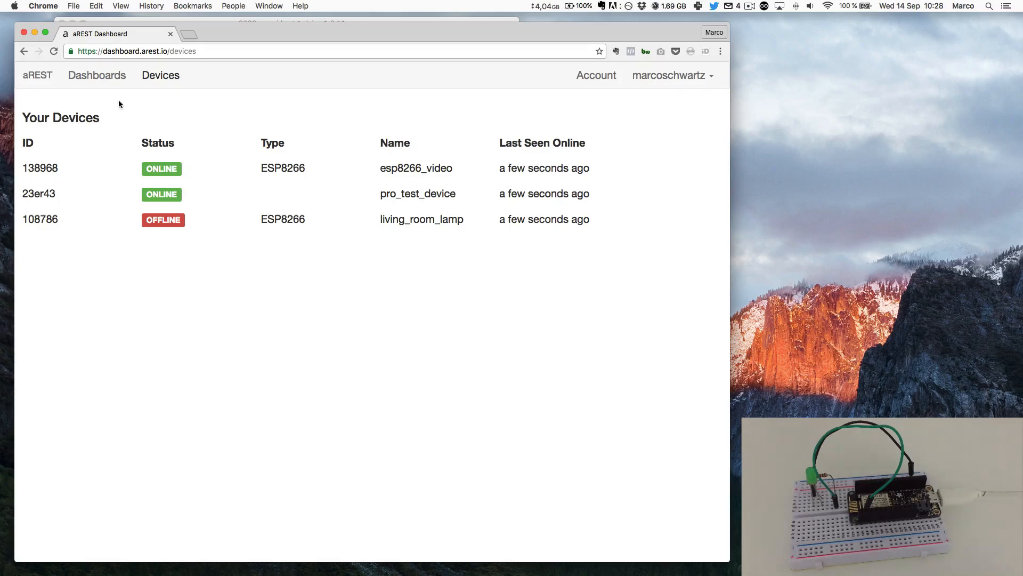
# Step: Reopen the ESP8266 Pro Video dashboard and switch the LED on, then off
pyautogui.click(97, 75)
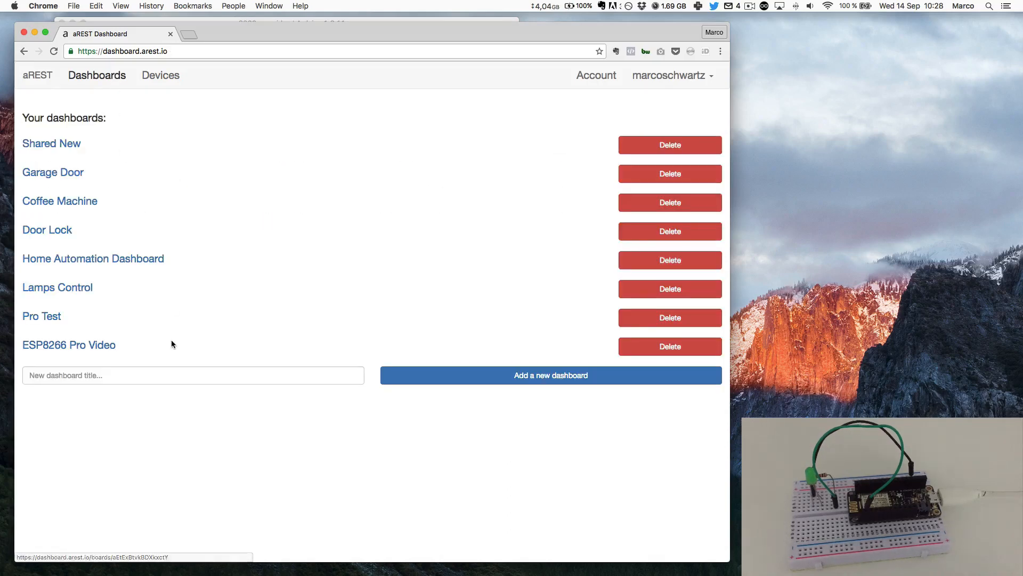
pyautogui.click(68, 345)
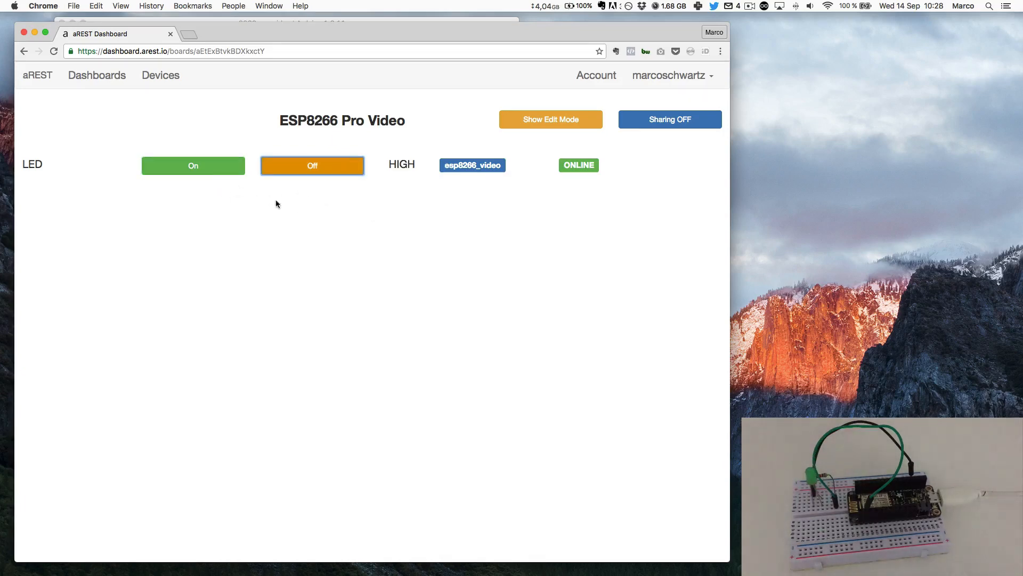
pyautogui.click(193, 166)
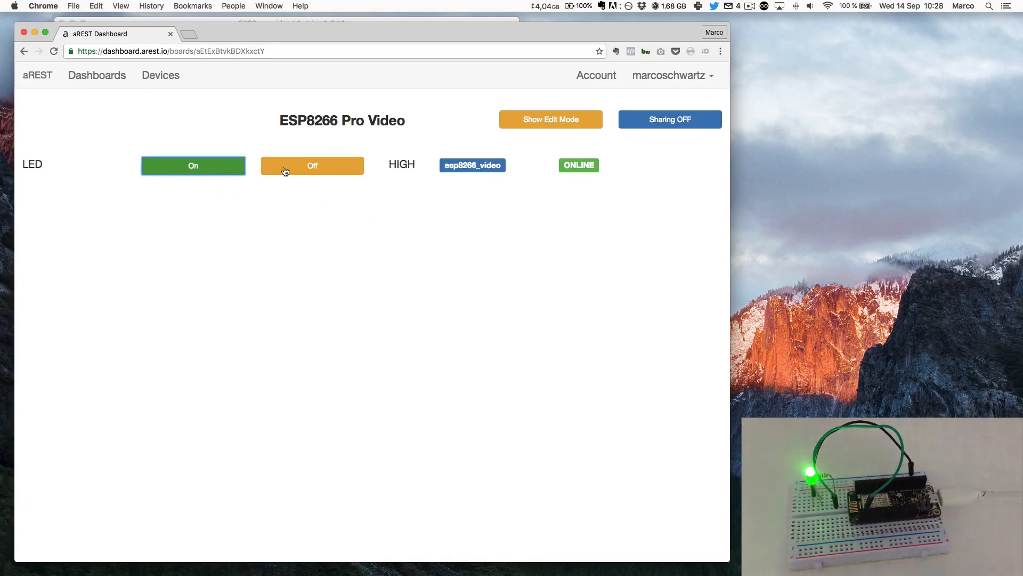
pyautogui.click(312, 165)
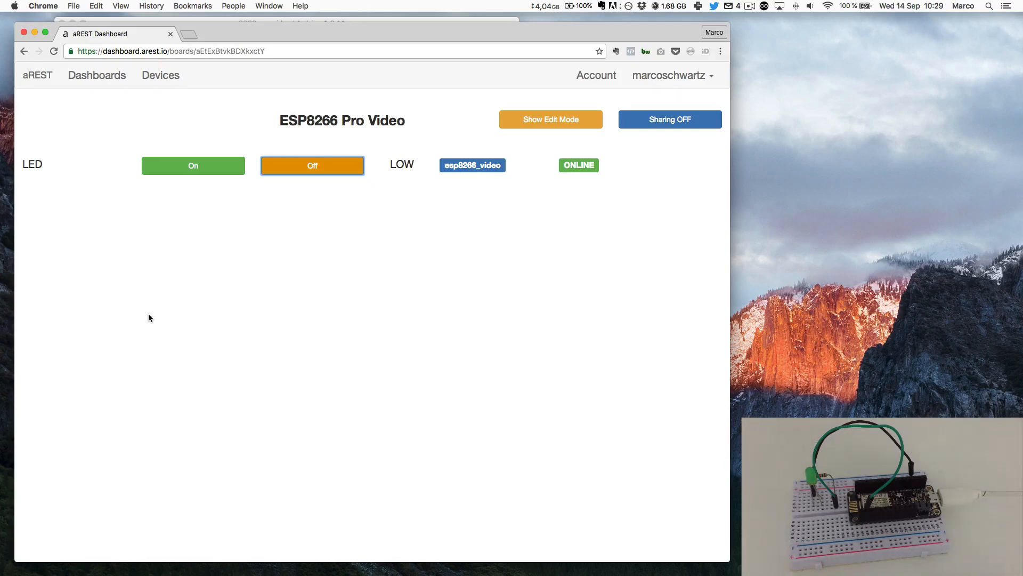
pyautogui.moveTo(153, 96)
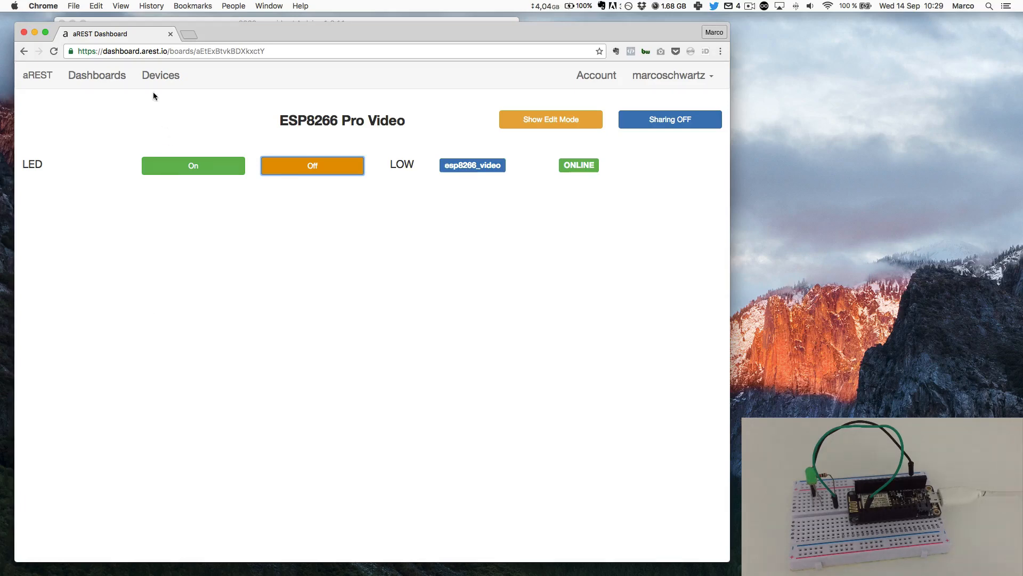
pyautogui.click(160, 75)
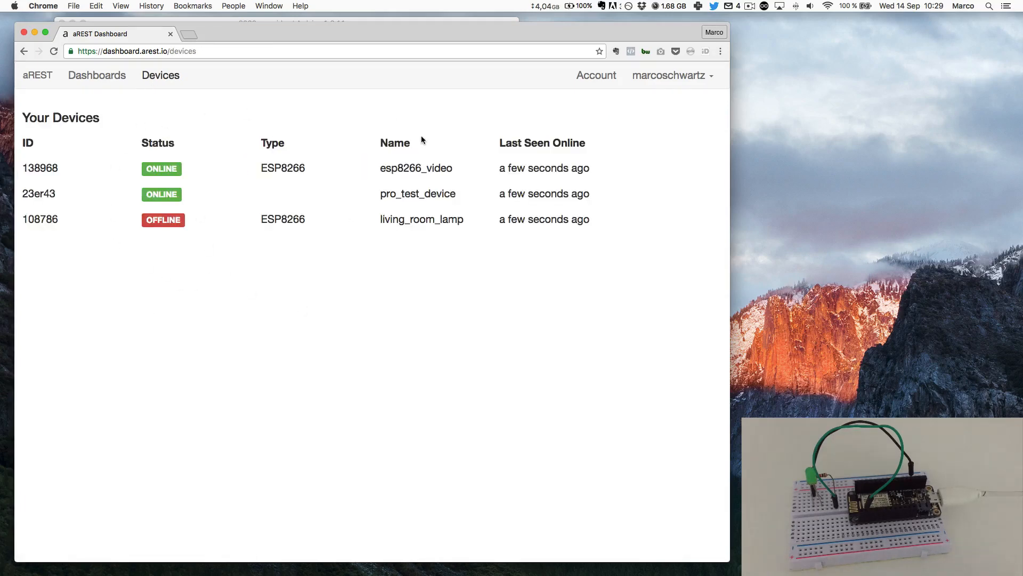
pyautogui.moveTo(360, 287)
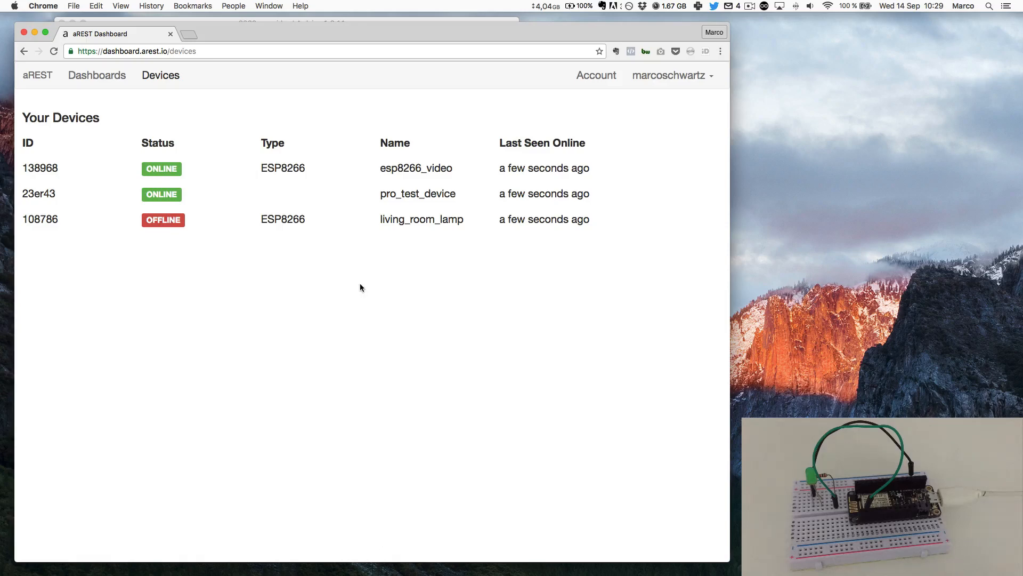
pyautogui.click(96, 76)
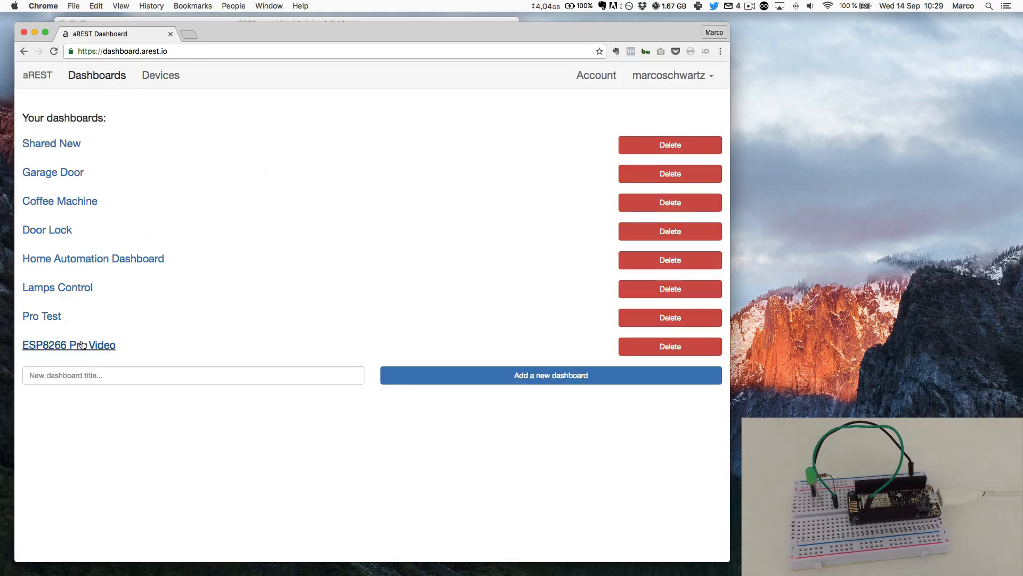
pyautogui.click(69, 345)
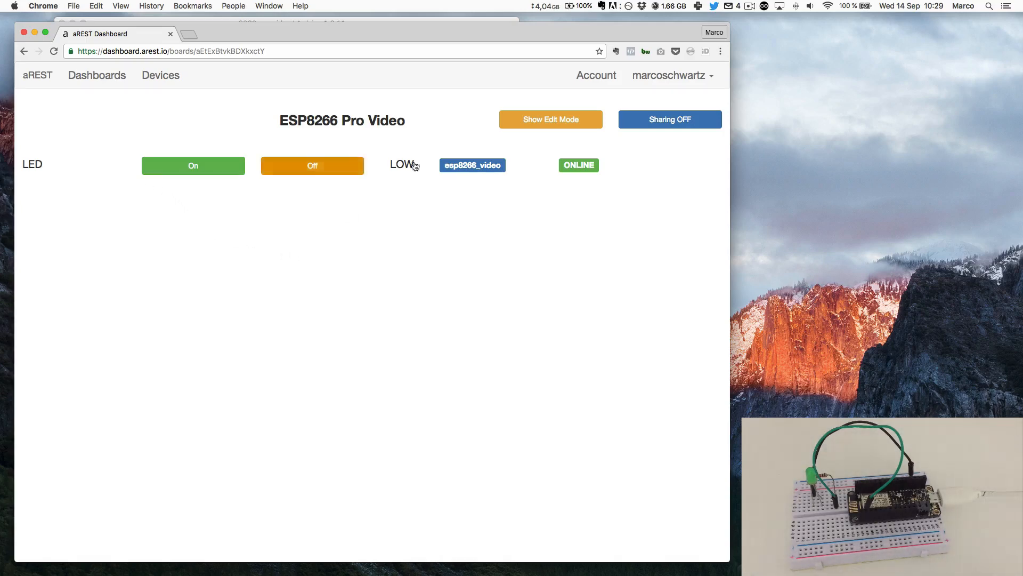
pyautogui.moveTo(320, 235)
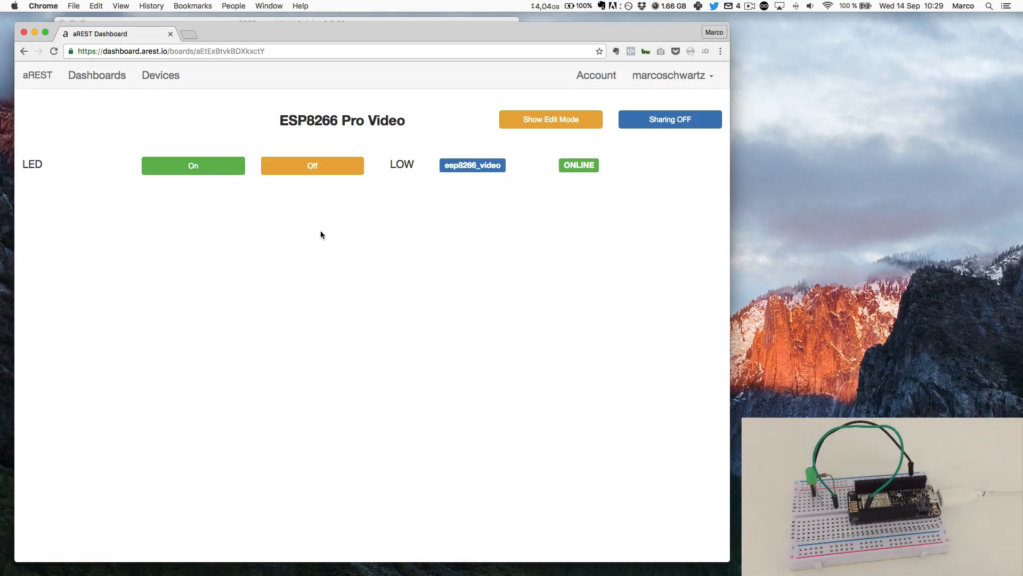